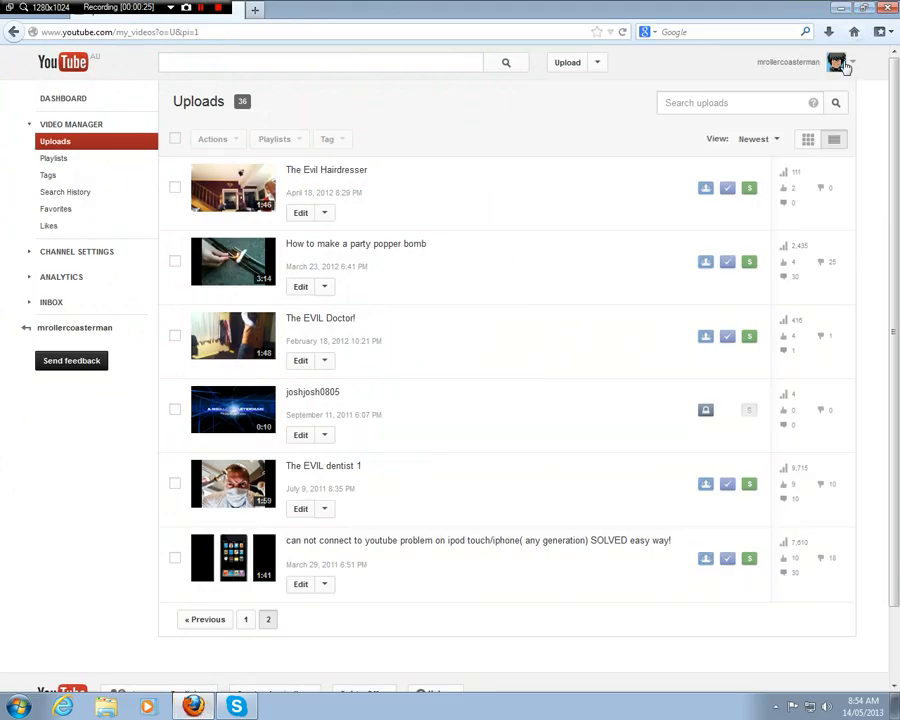
Step: Open YouTube Subscriptions from the account menu and scroll the subscribed channels list
left_click(836, 62)
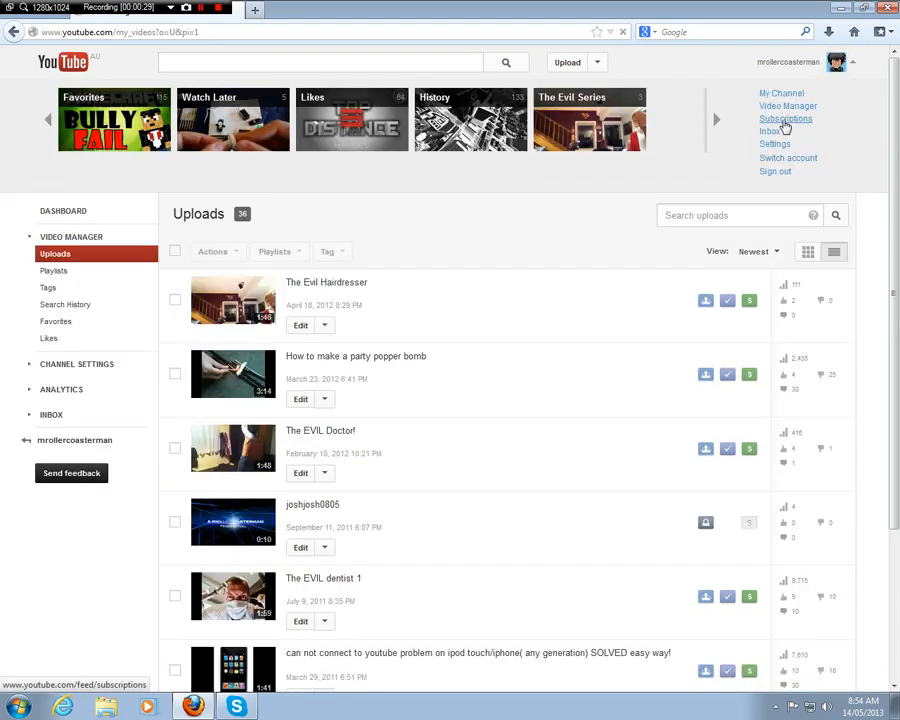
left_click(786, 118)
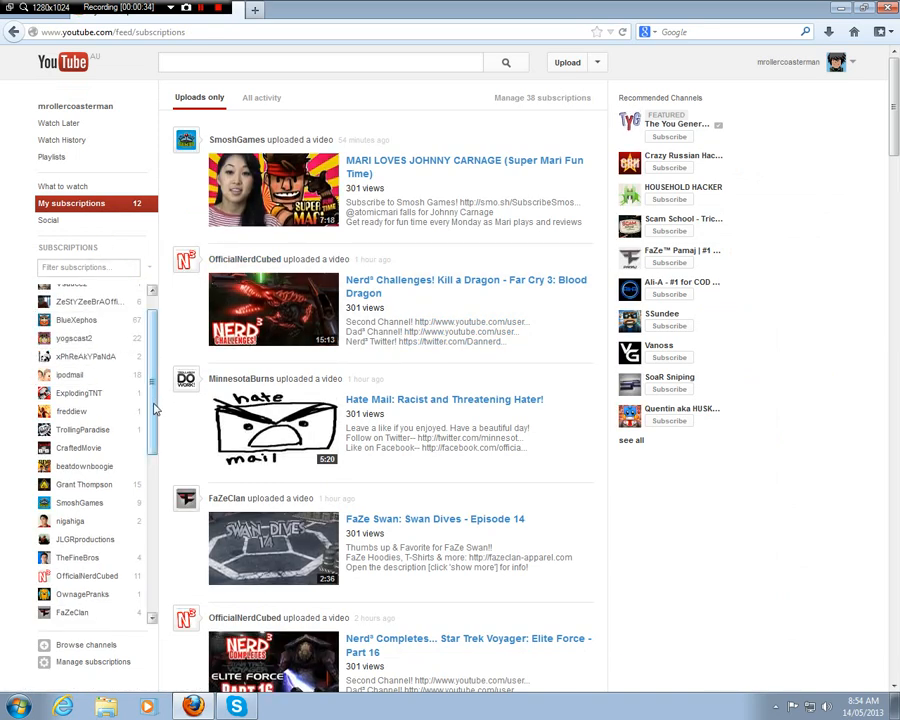
scroll("down", 3)
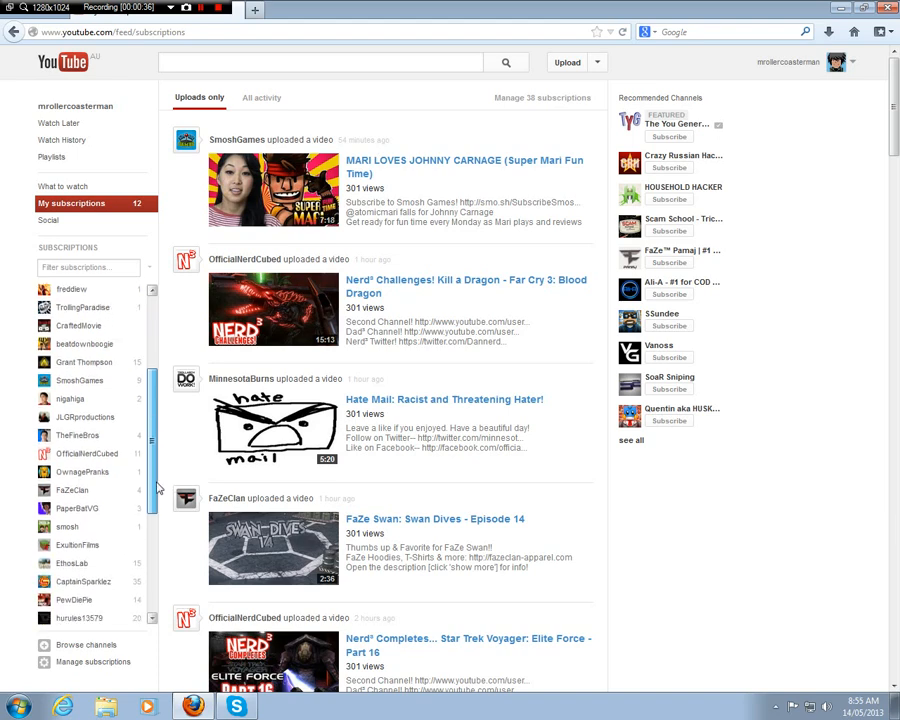
scroll("down", 3)
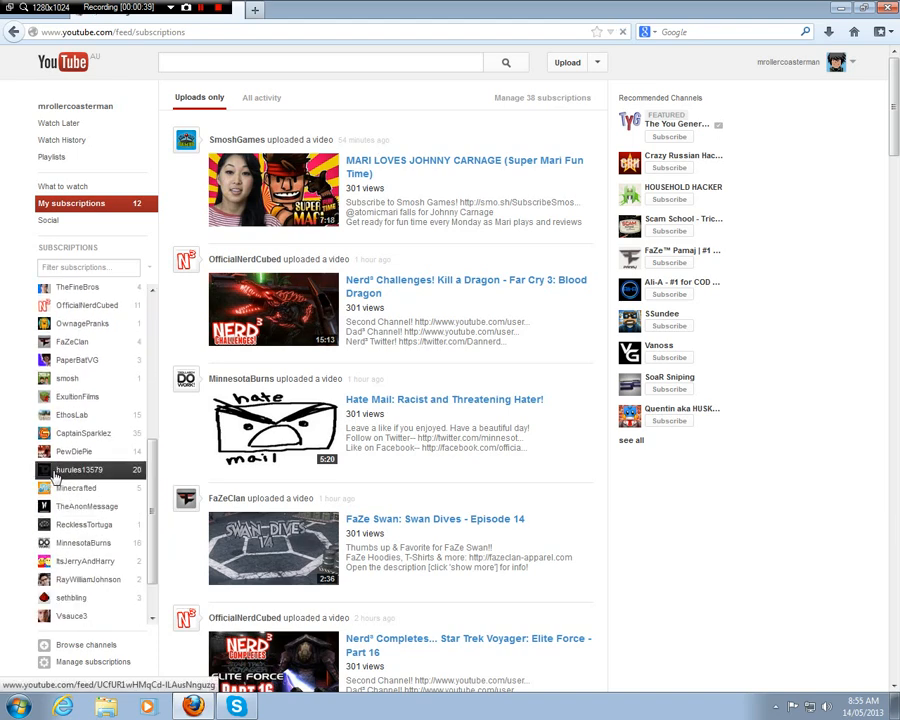
Step: Open the DeeP_Hurules channel's main page from the Subscriptions sidebar
left_click(80, 470)
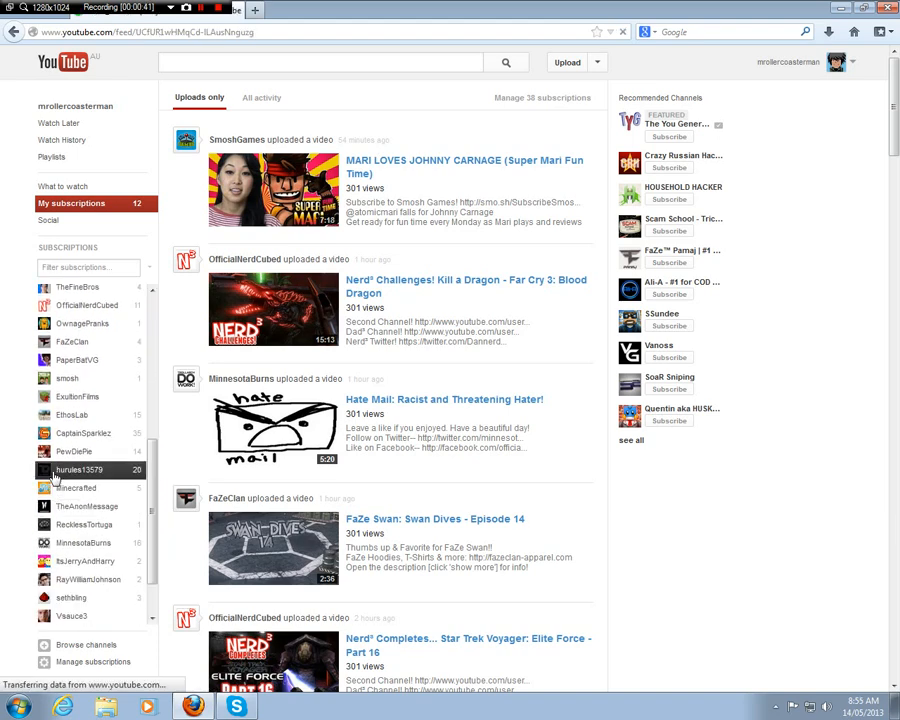
left_click(79, 469)
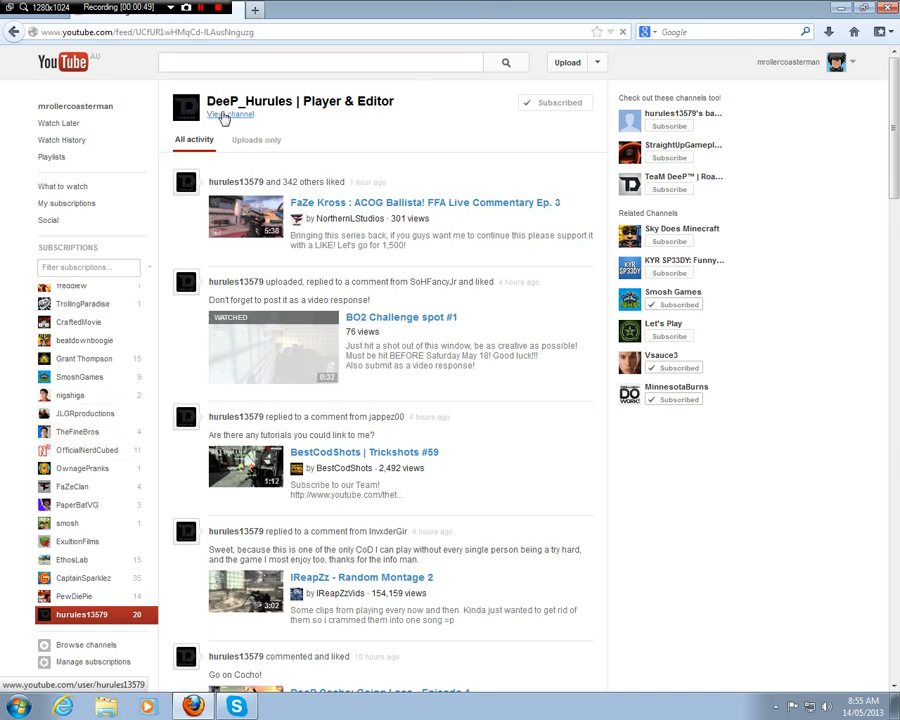
left_click(228, 114)
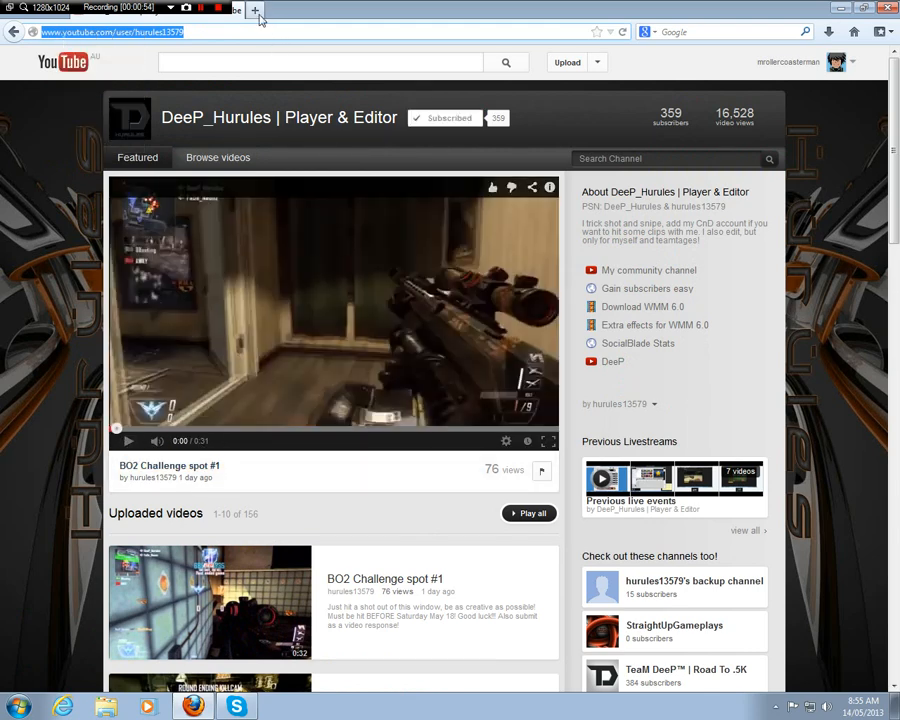
Step: Search Google for 'blaines' in a new Firefox tab
left_click(254, 10)
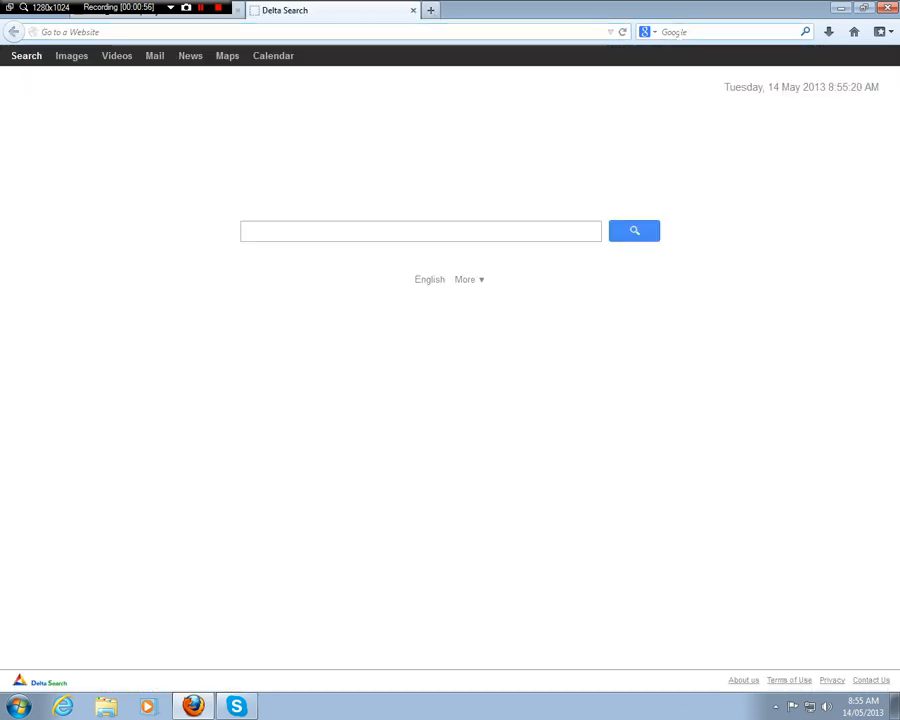
type("blaines")
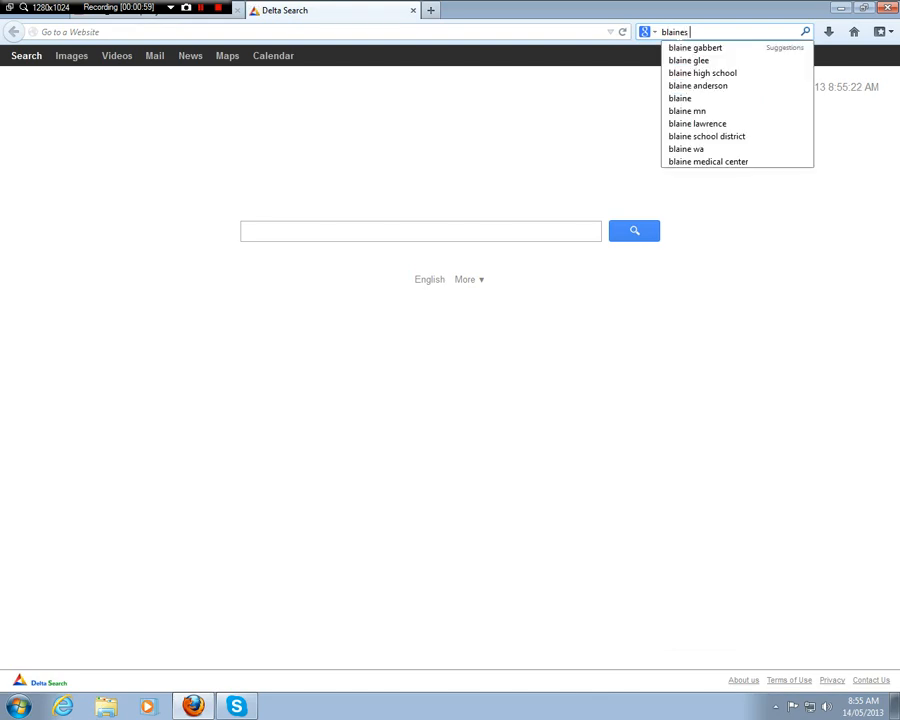
key("Return")
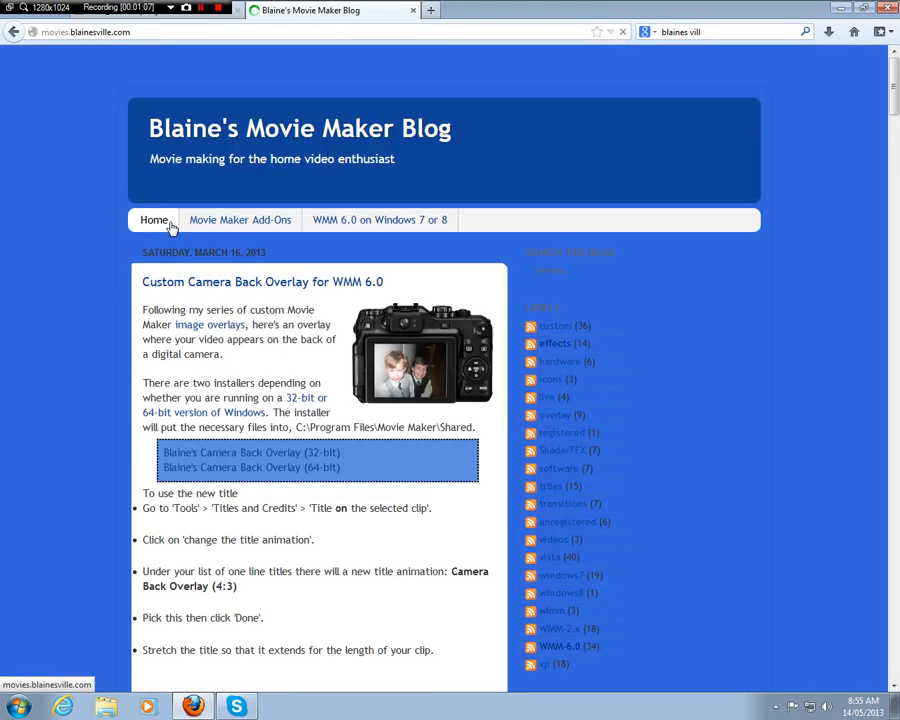
scroll("down", 3)
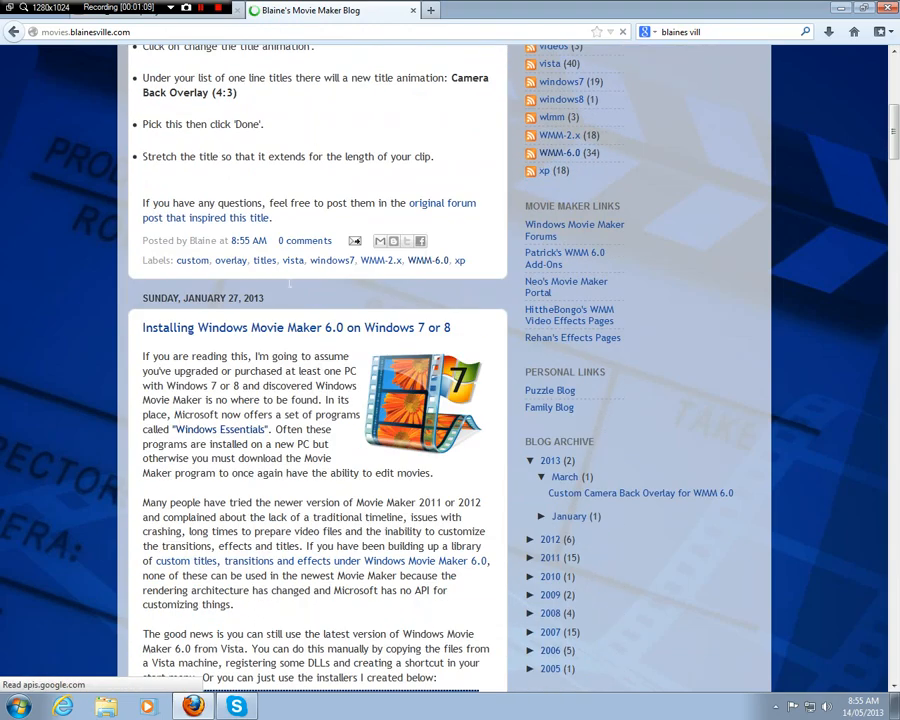
scroll("up", 3)
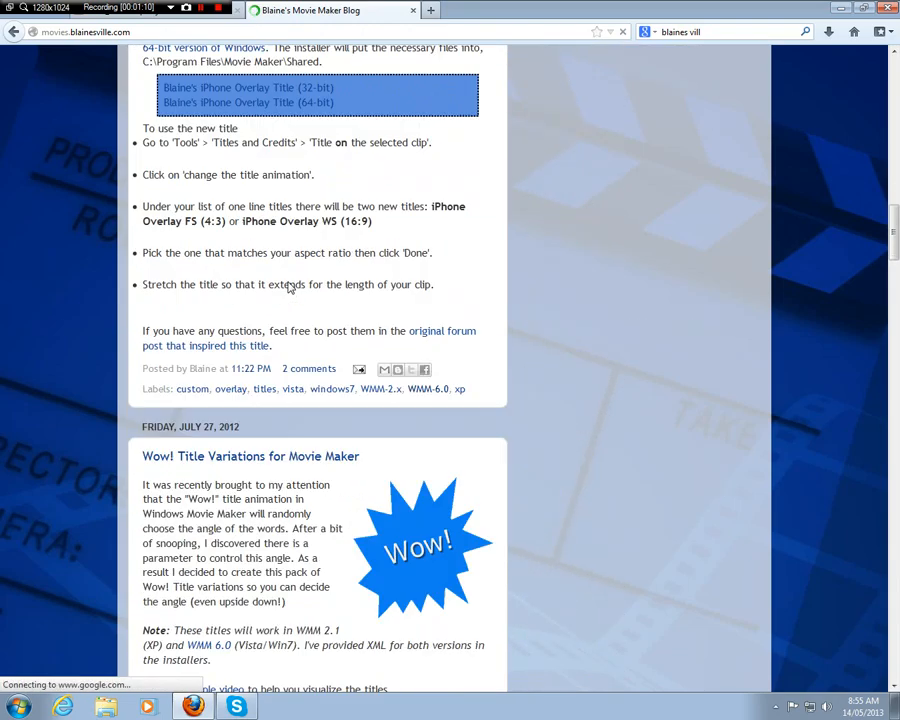
scroll("up", 3)
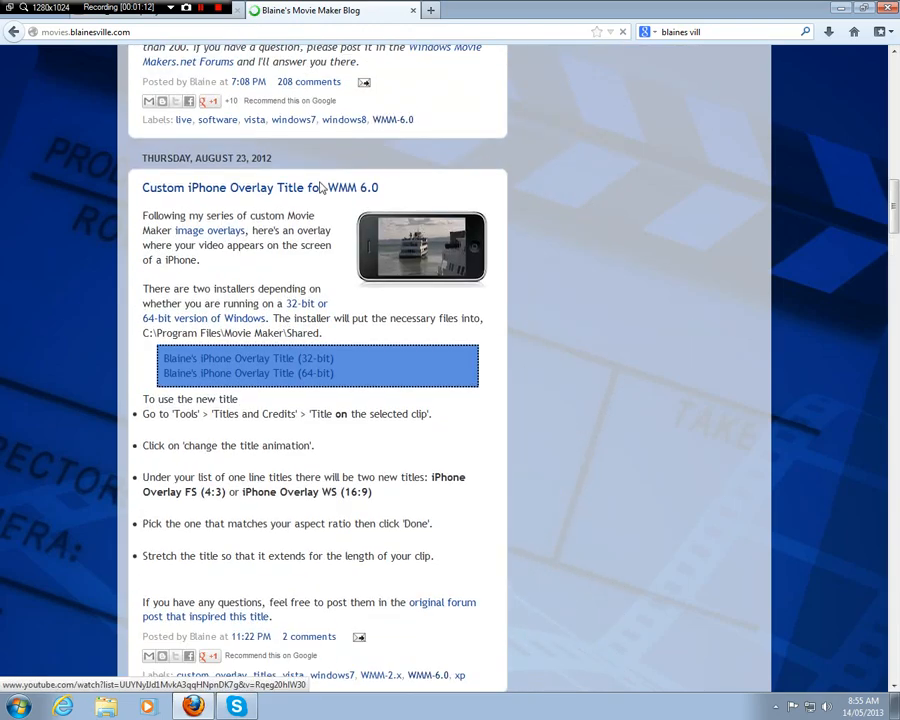
scroll("down", 3)
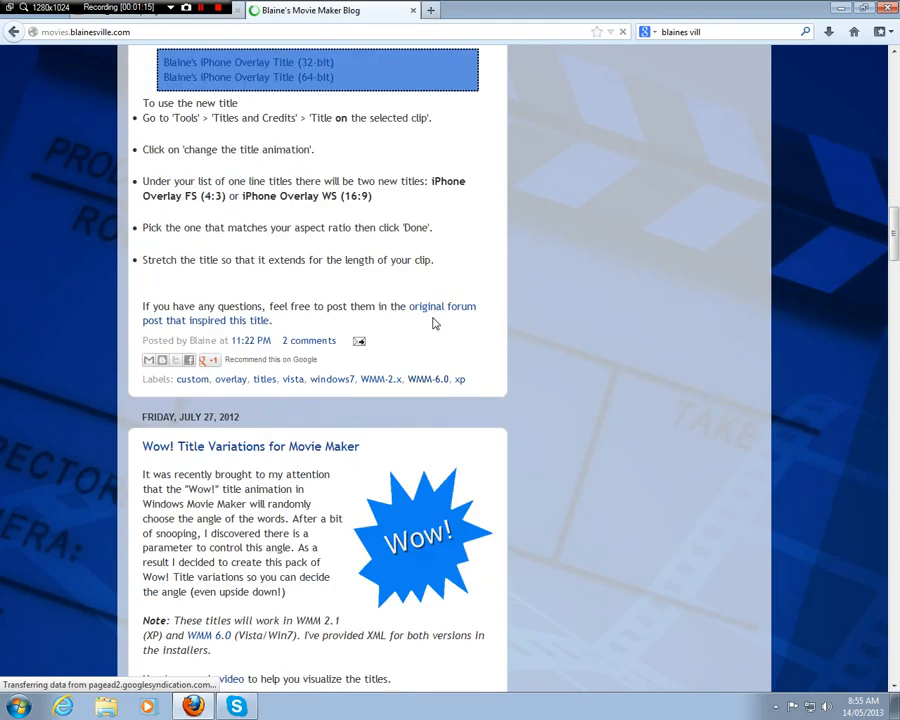
scroll("up", 3)
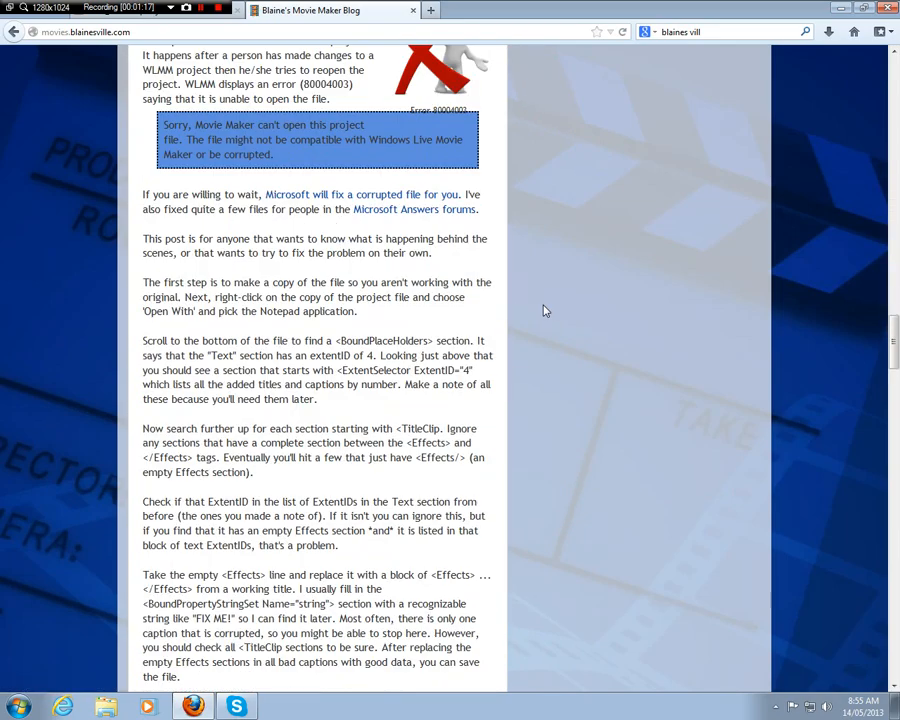
scroll("down", 3)
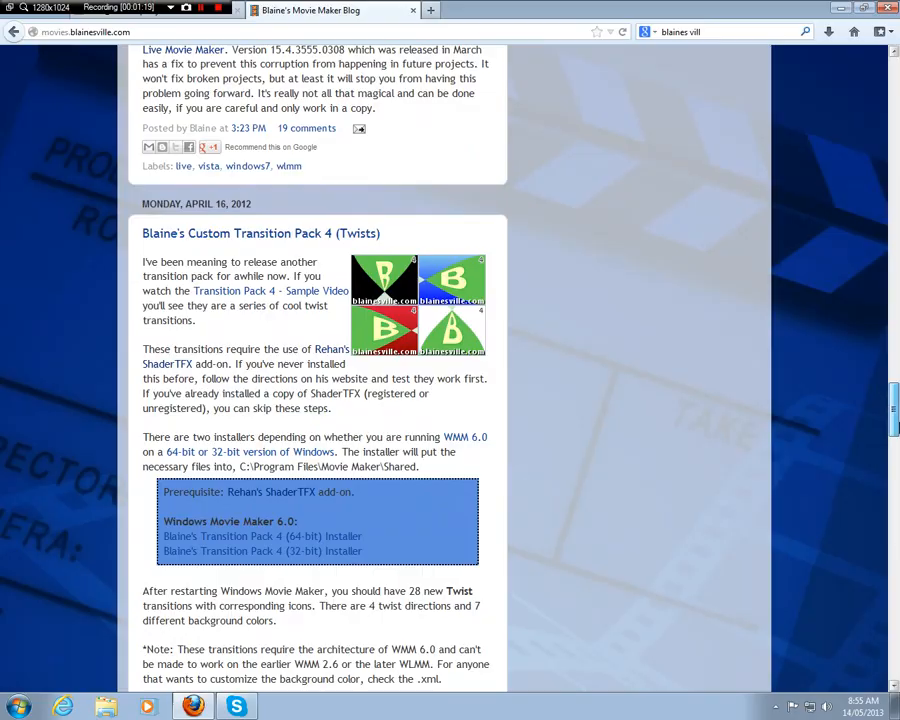
scroll("down", 3)
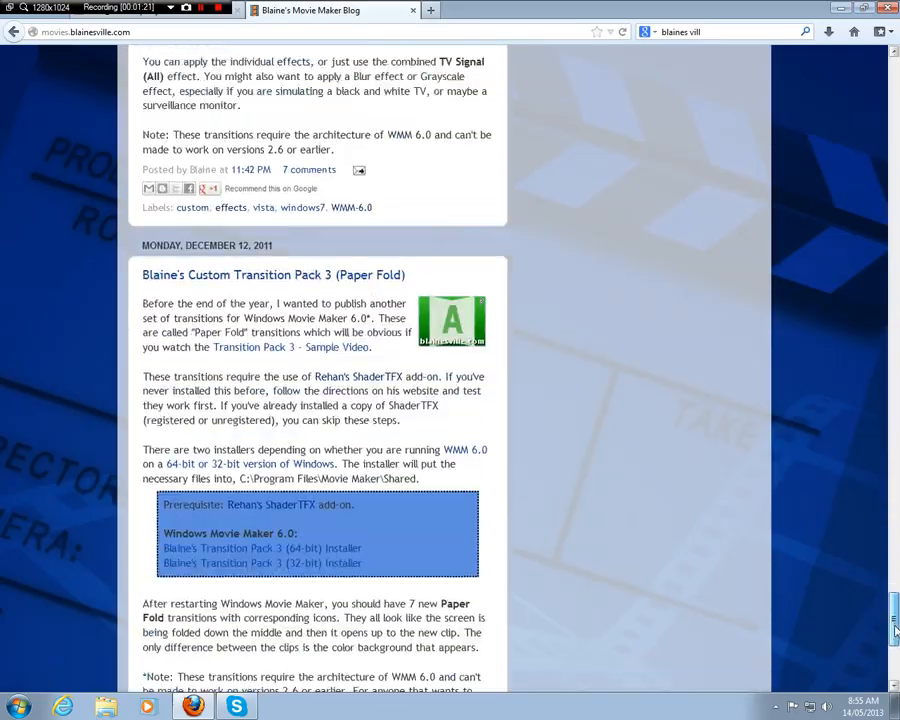
scroll("down", 3)
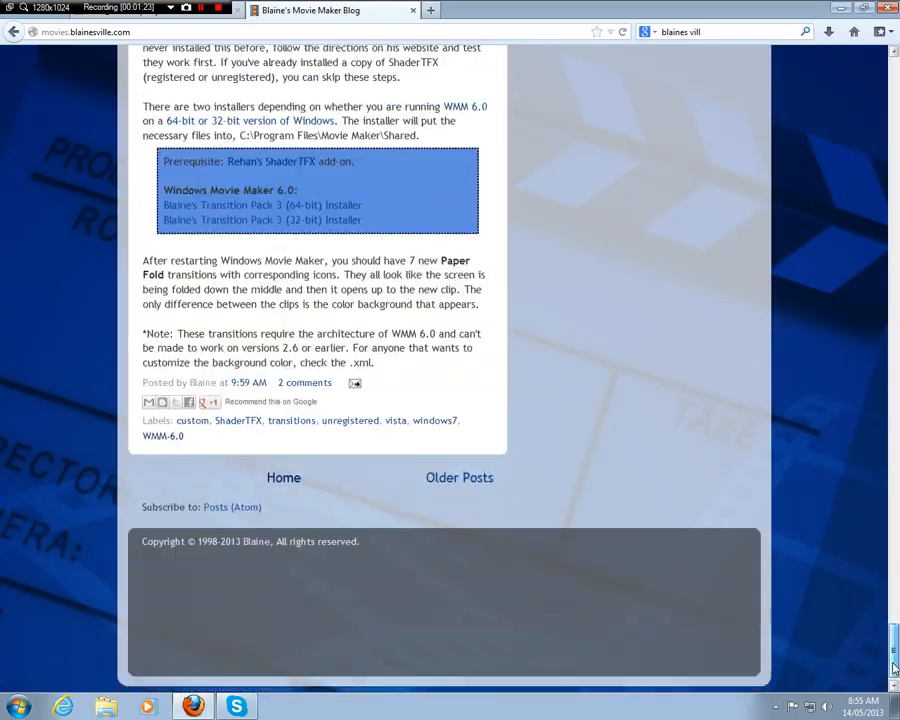
scroll("up", 3)
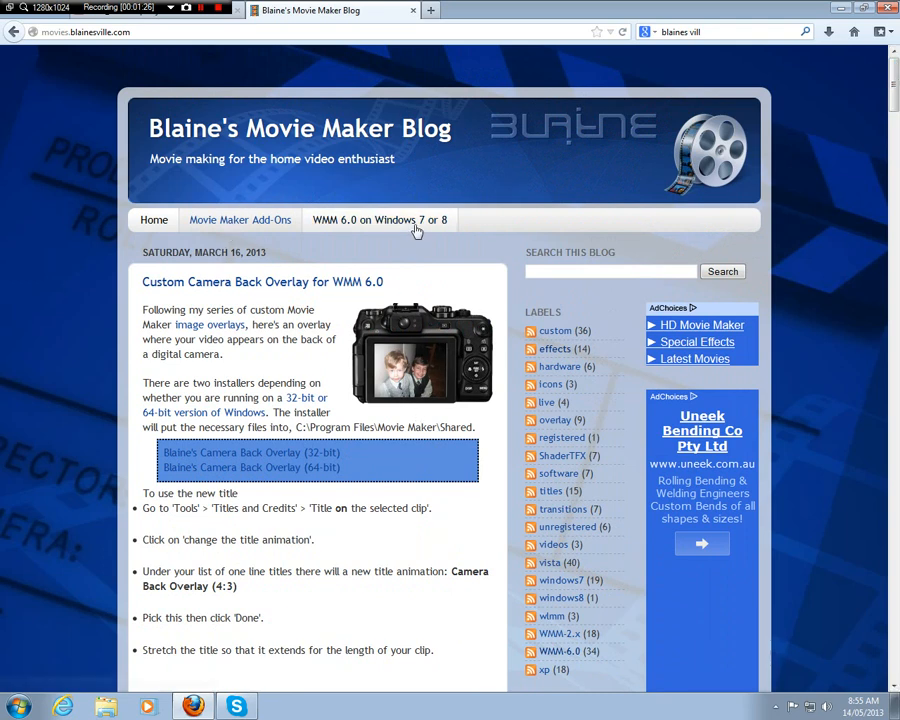
Step: Open the 'WMM 6.0 on Windows 7 or 8' page and get the 32-bit installer
left_click(380, 219)
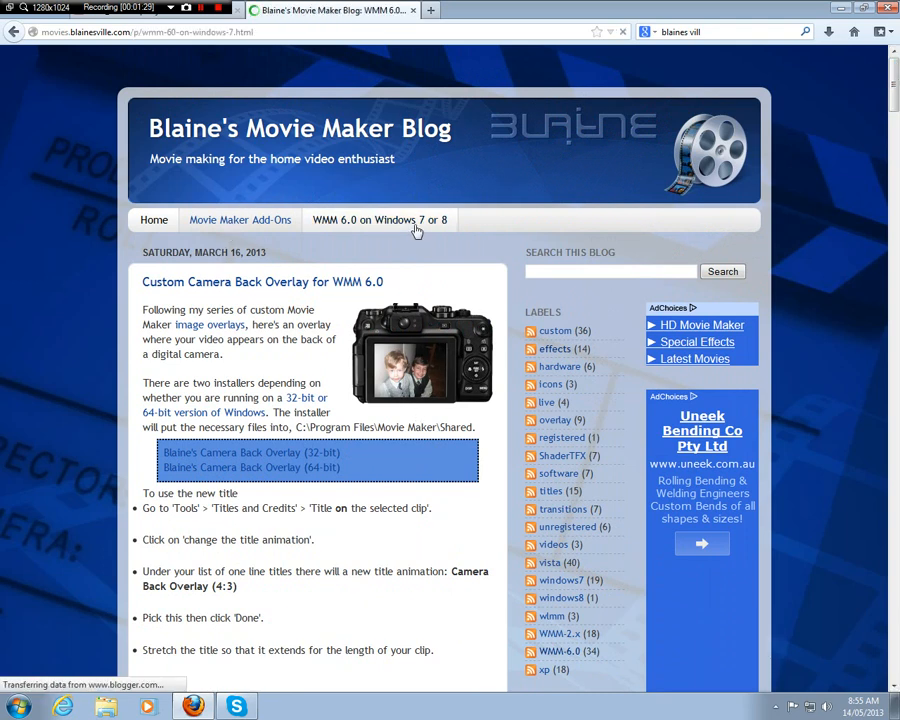
left_click(380, 219)
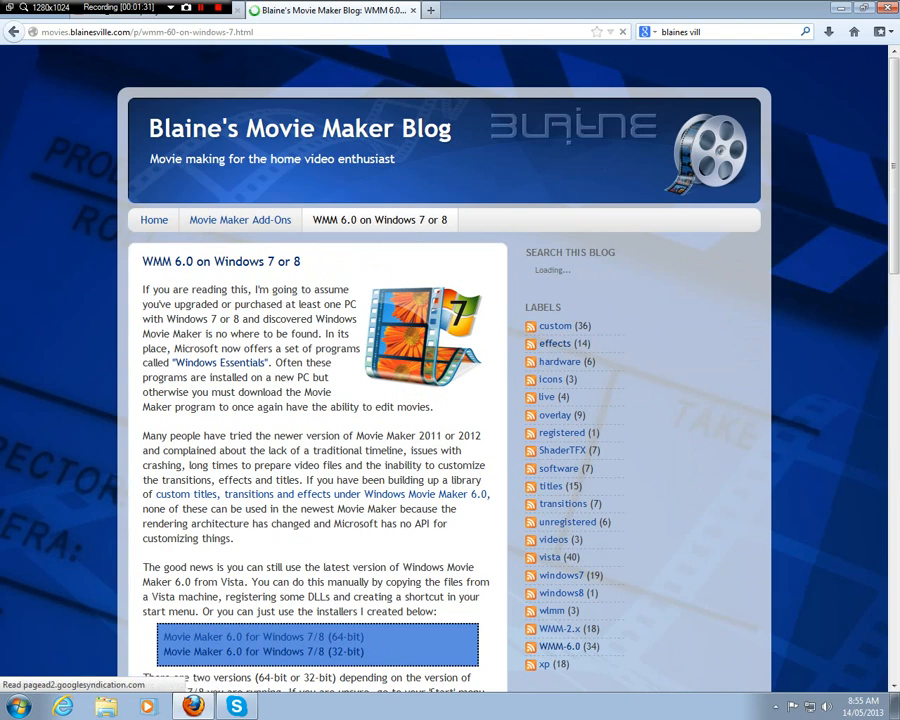
scroll("down", 3)
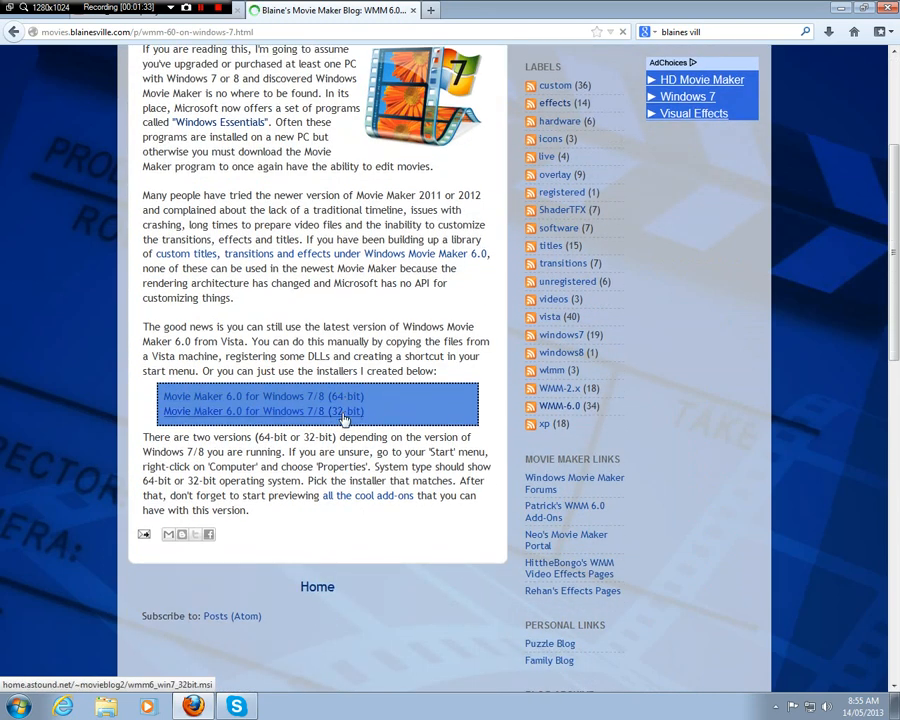
left_click(510, 10)
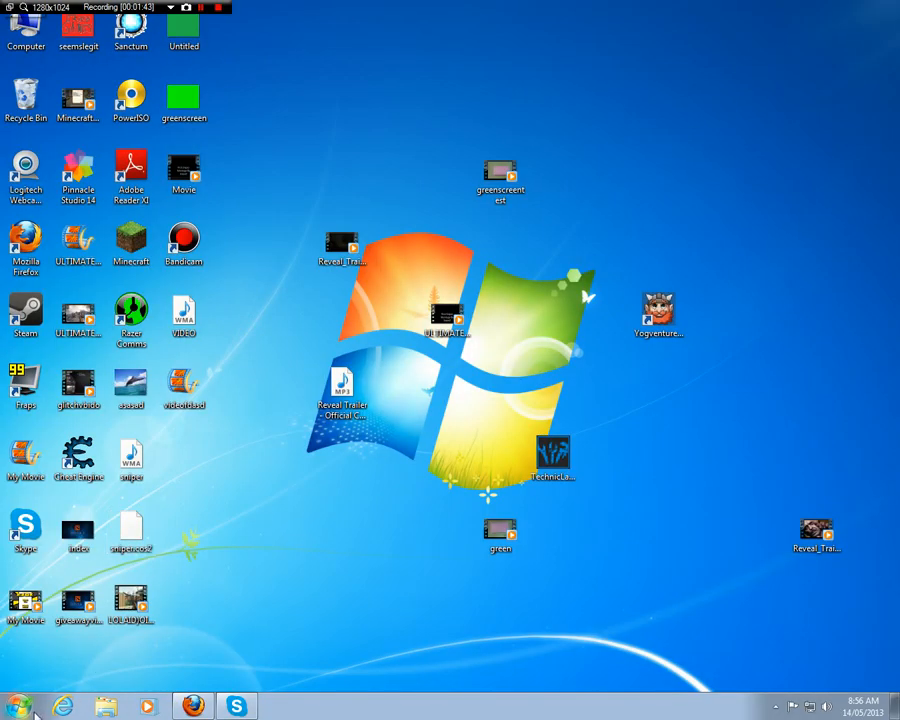
Step: Launch Windows Movie Maker from the Start menu
left_click(16, 707)
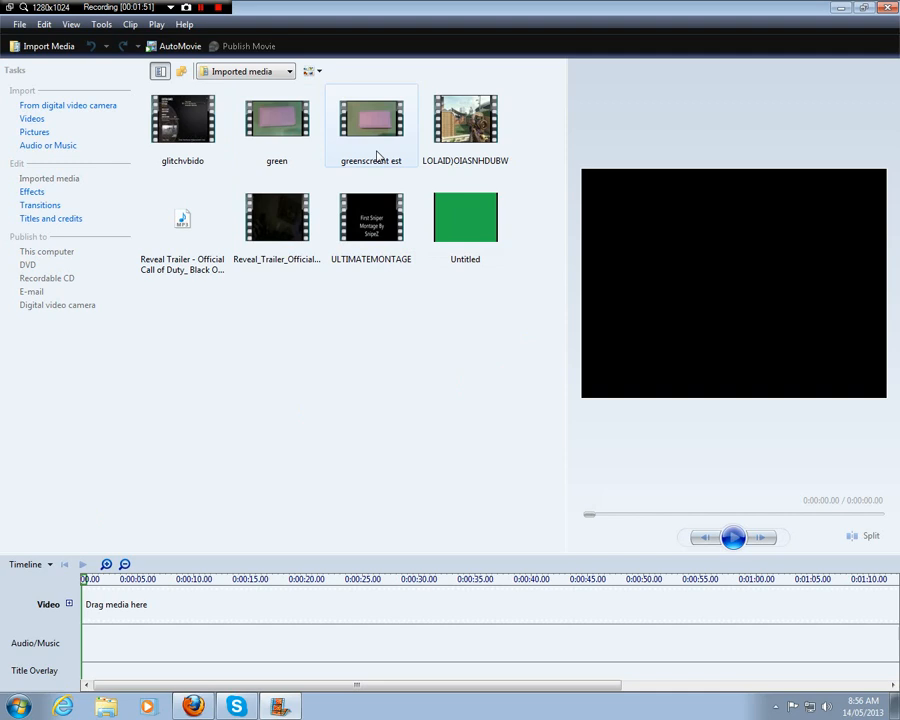
left_click(465, 117)
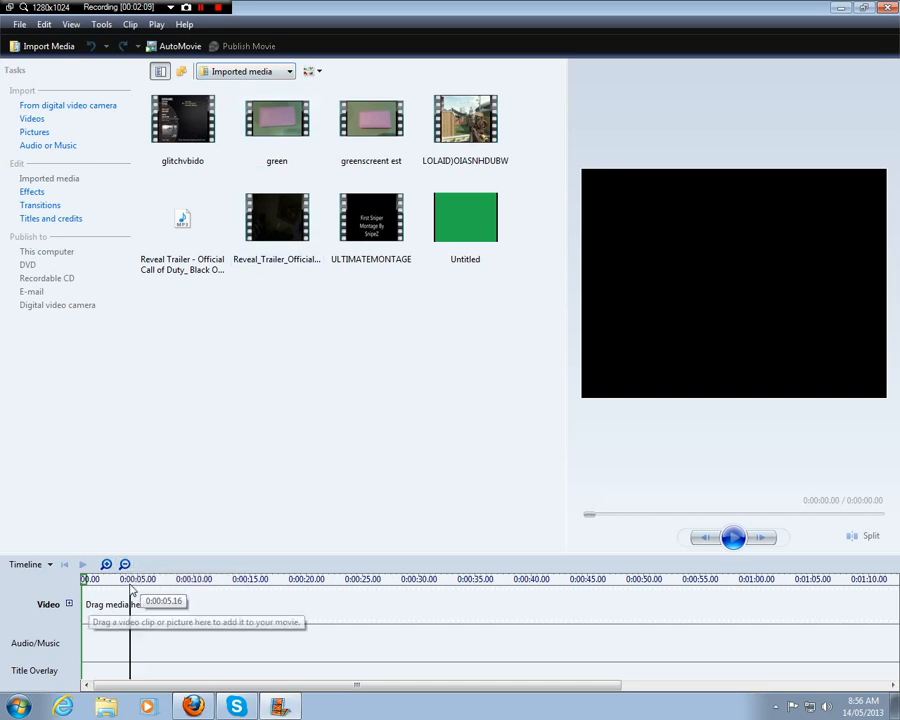
left_click(124, 564)
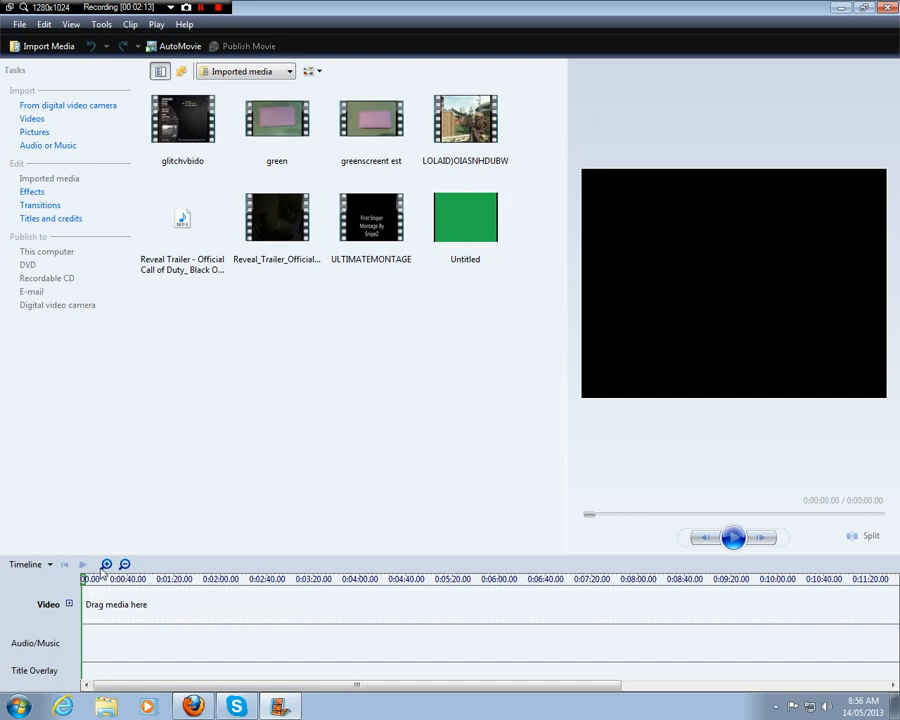
mouse_move(380, 235)
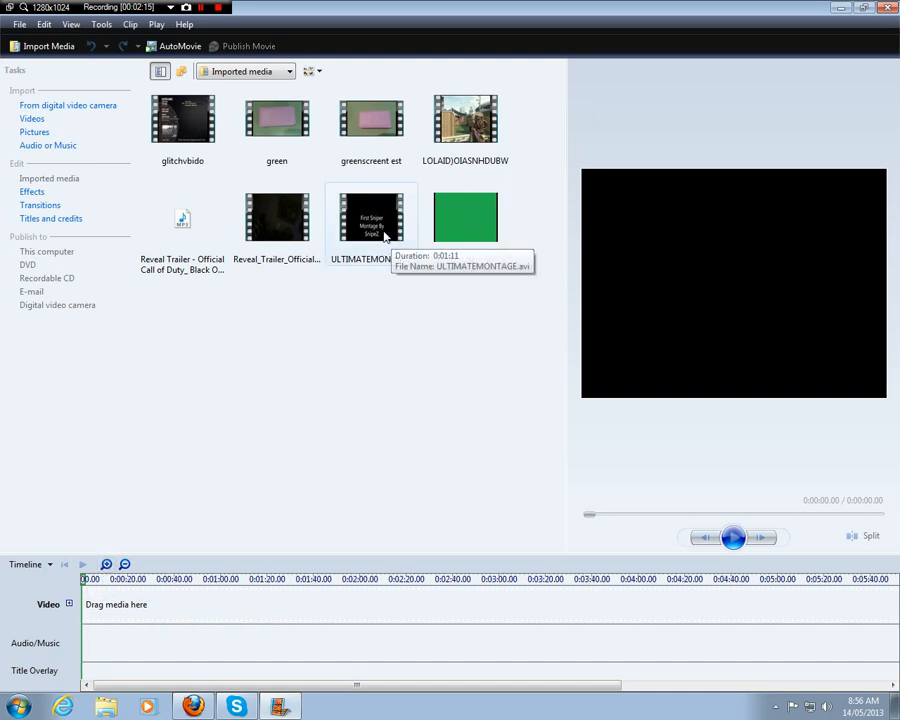
left_click(370, 218)
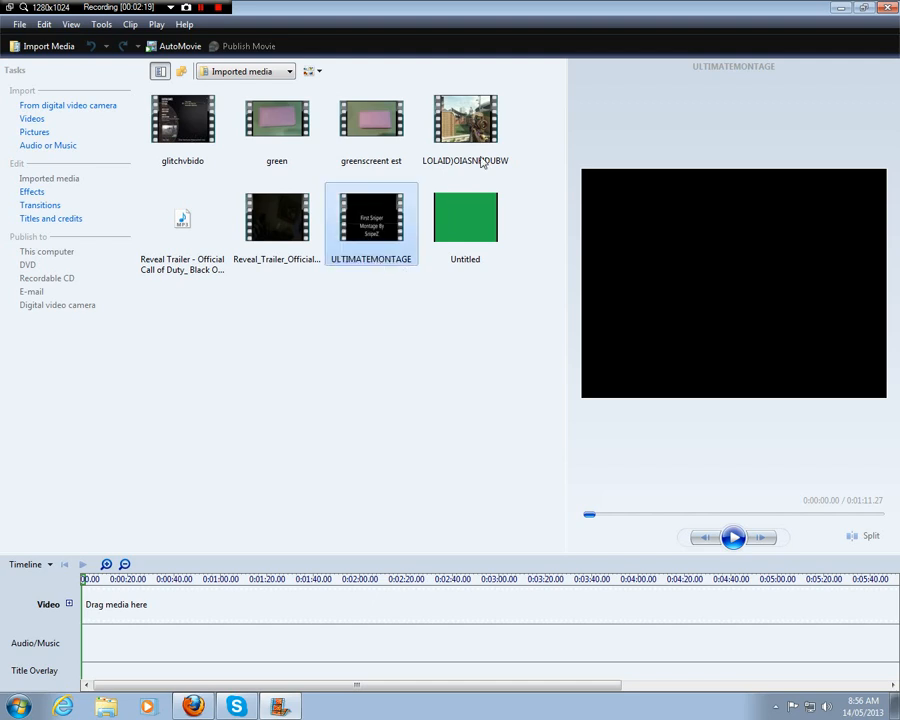
Step: Place the LOLAID gameplay clip on the video track and zoom the timeline out to fit
left_click(465, 118)
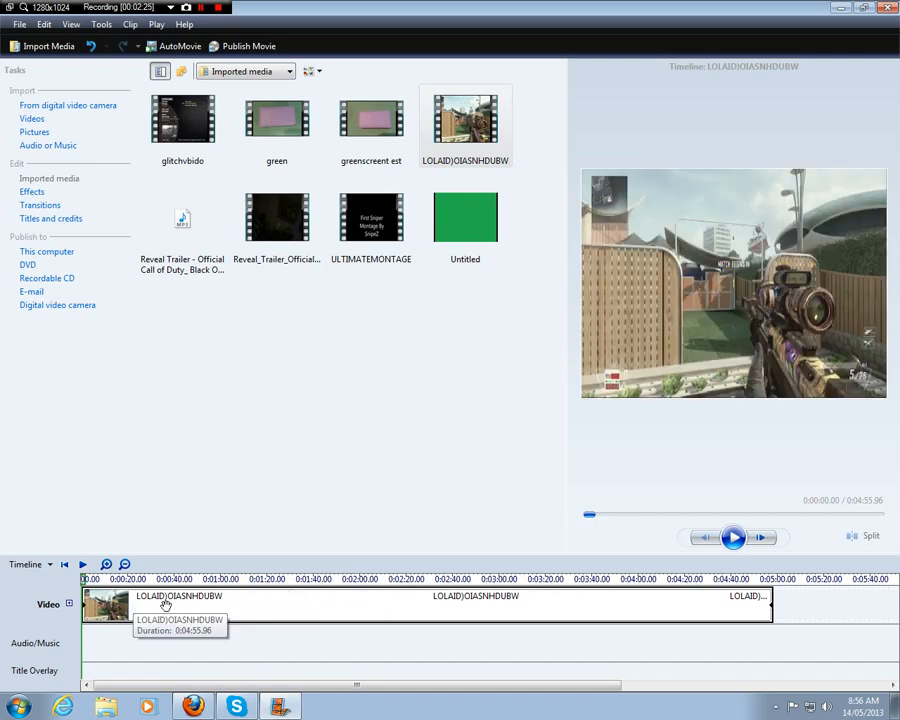
left_click(124, 564)
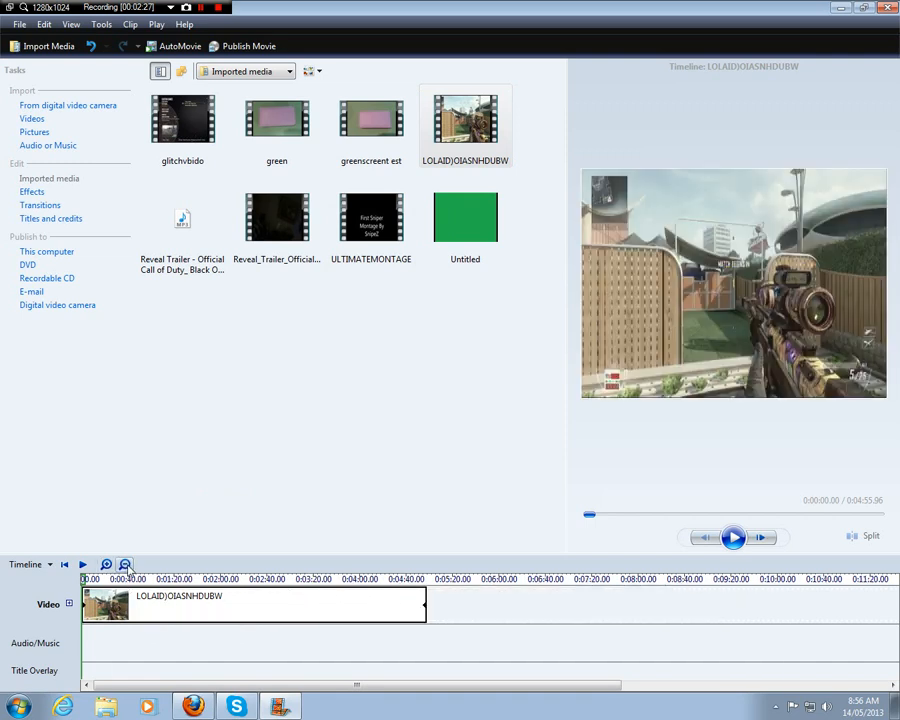
left_click(105, 564)
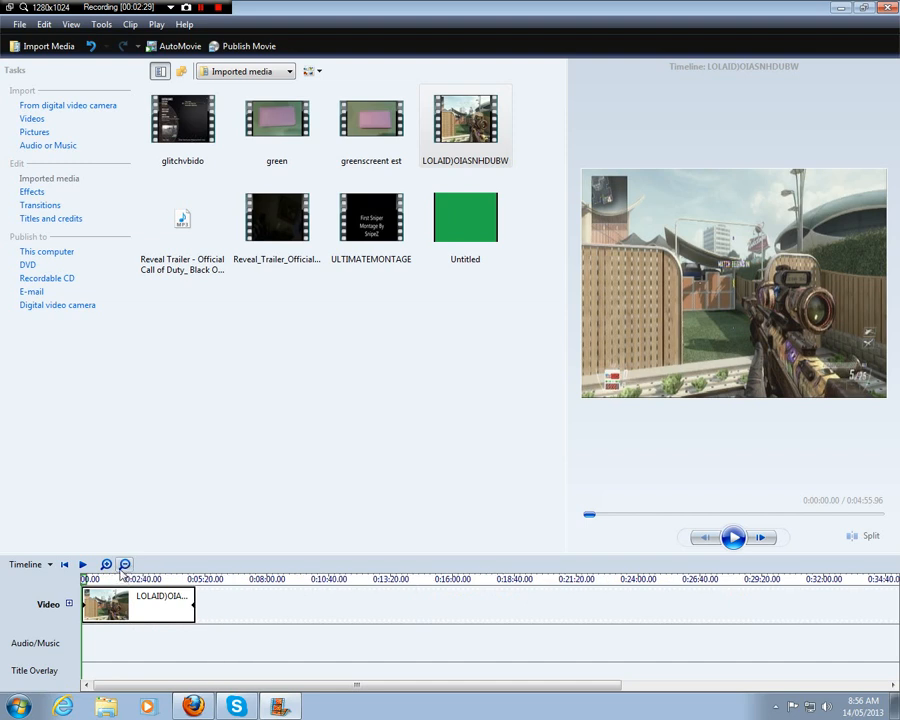
left_click(124, 565)
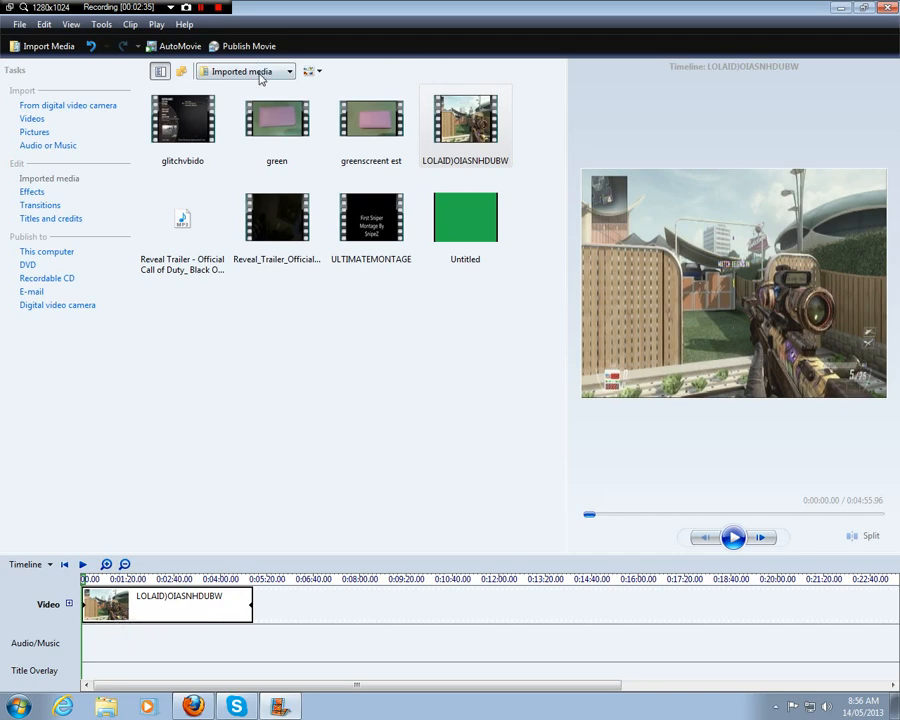
Step: Apply Film Look - Bleach Bypass to the gameplay clip and preview it
left_click(245, 70)
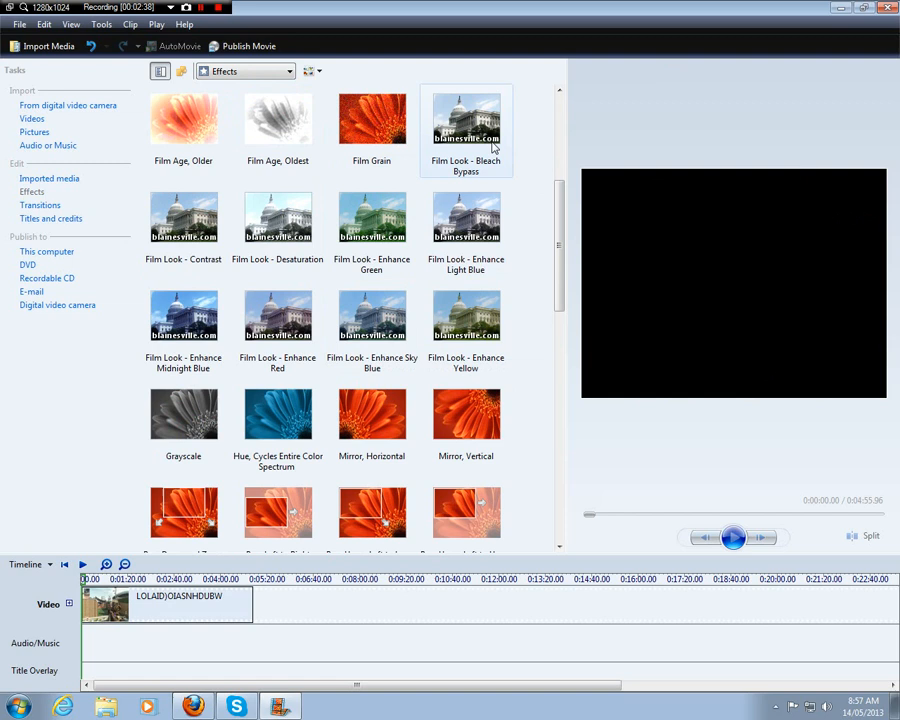
left_click(465, 120)
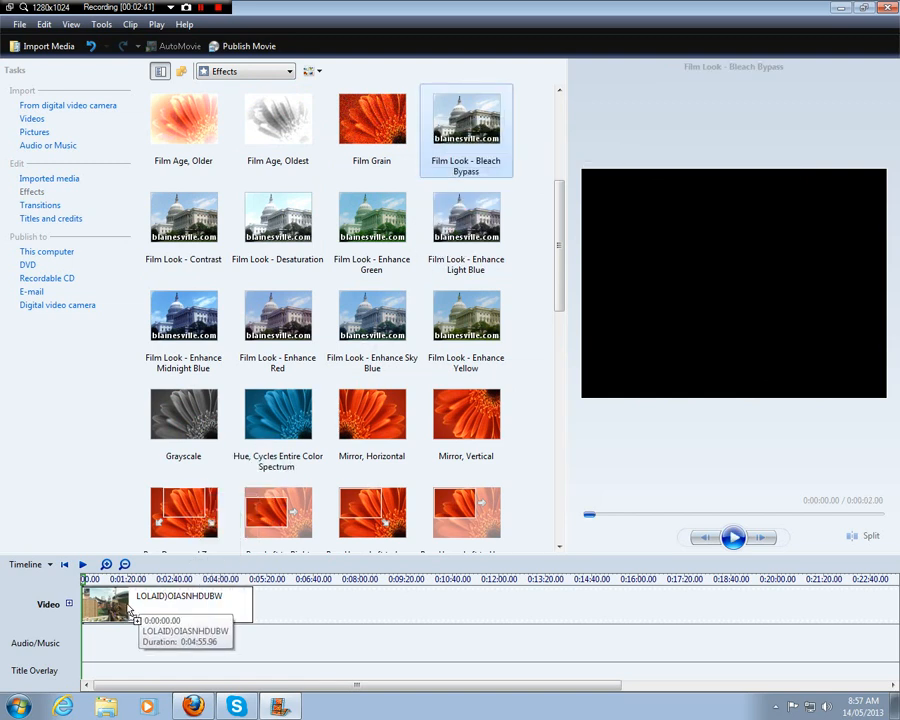
left_click(733, 538)
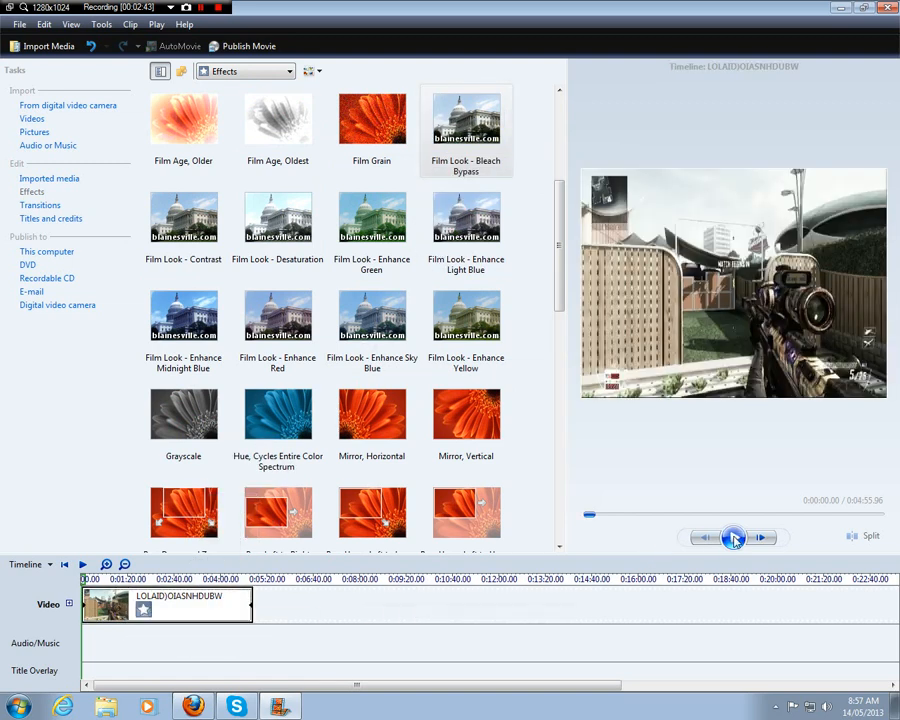
left_click(733, 538)
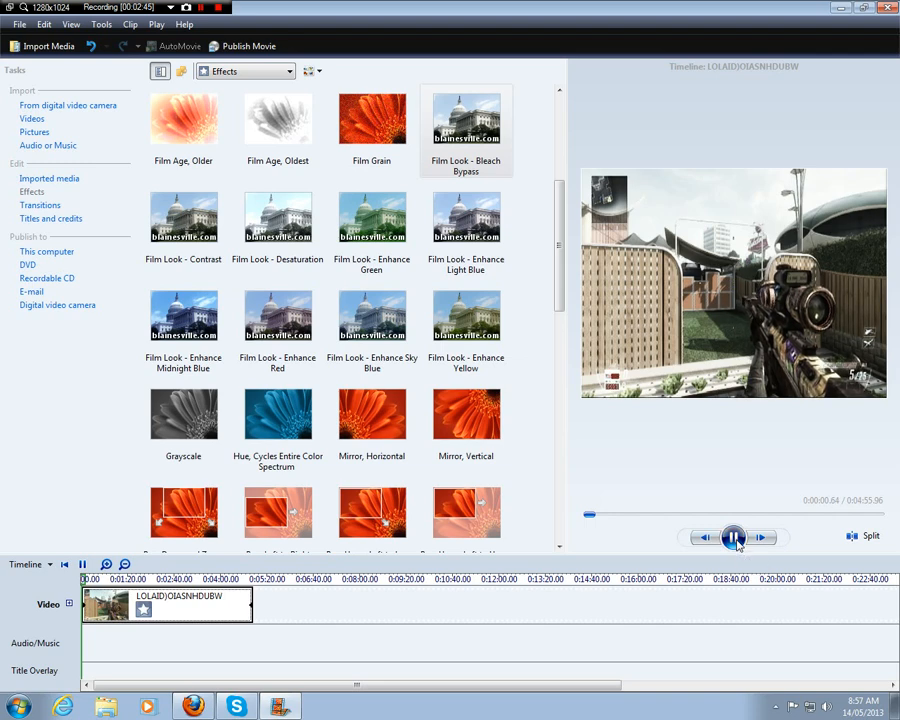
left_click(733, 537)
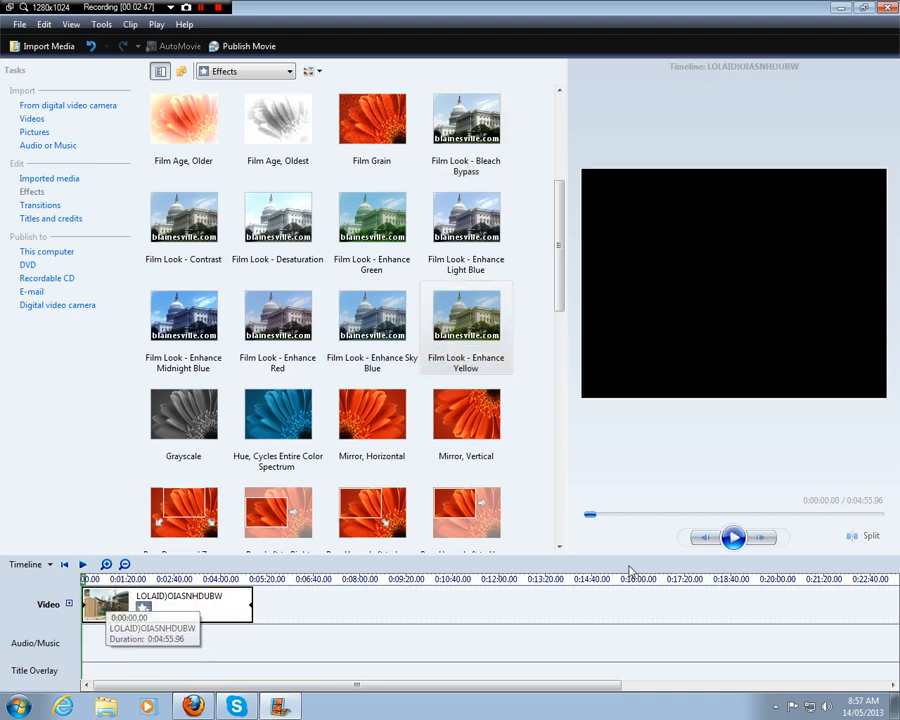
Step: Stack Enhance Yellow, Enhance Red and two more Enhance Yellow effects, then preview playback
left_click(733, 537)
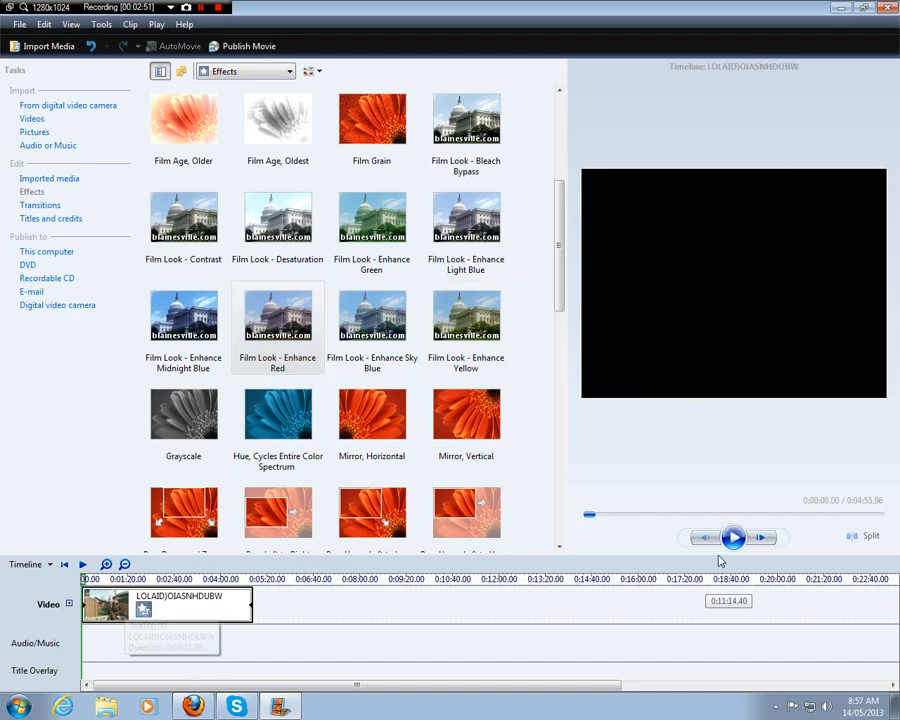
left_click(732, 537)
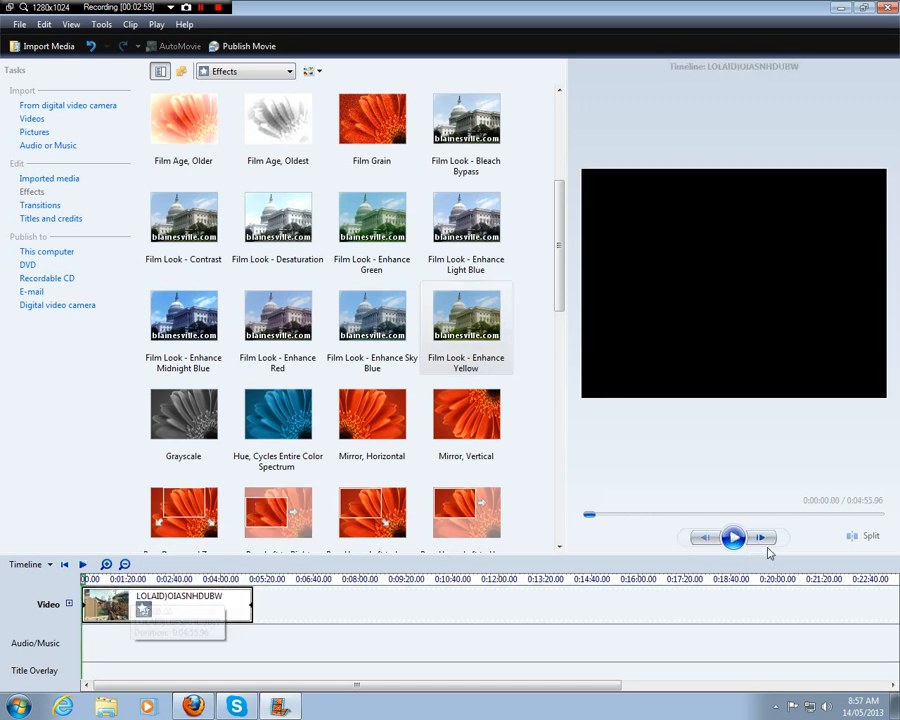
left_click(733, 538)
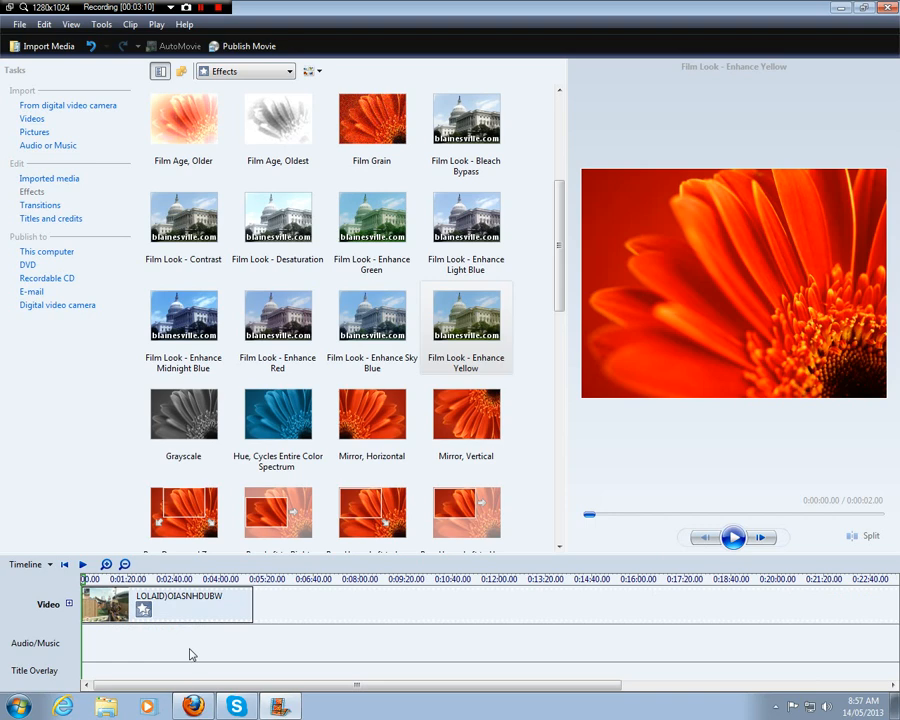
left_click(733, 538)
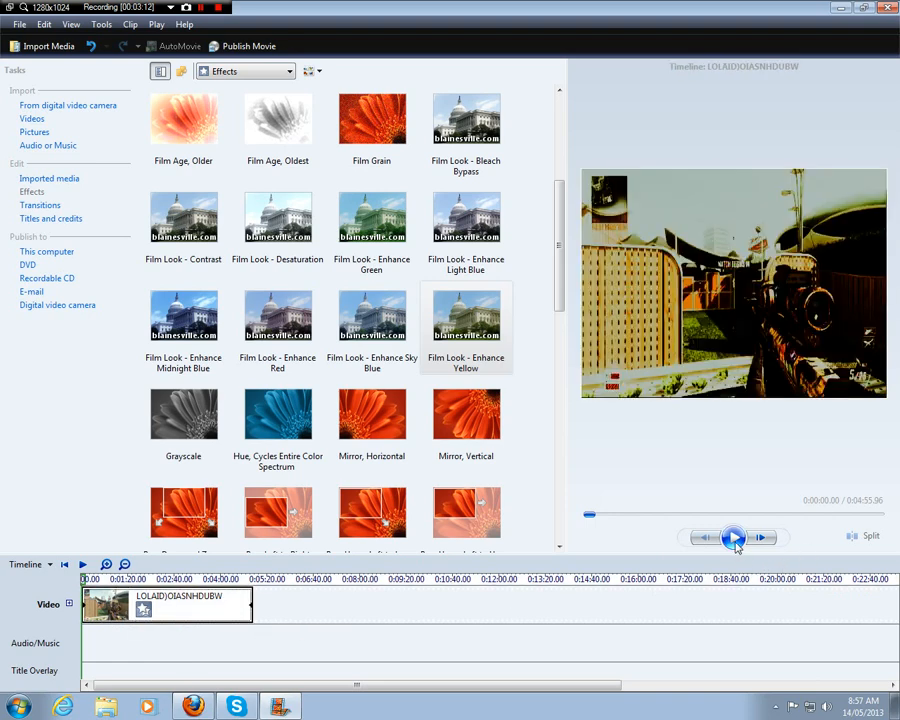
left_click(733, 537)
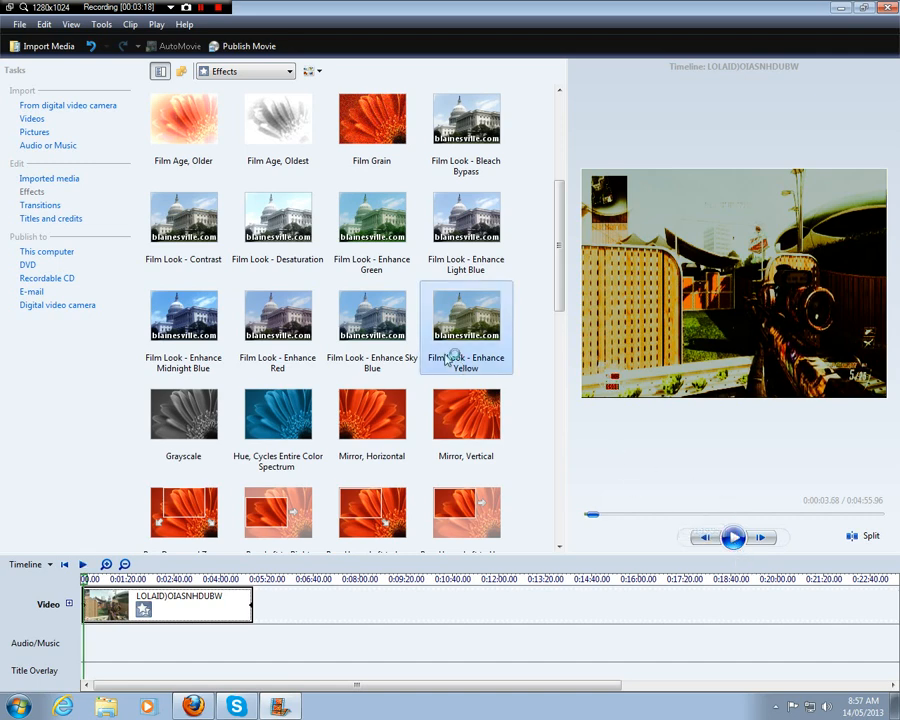
left_click(372, 320)
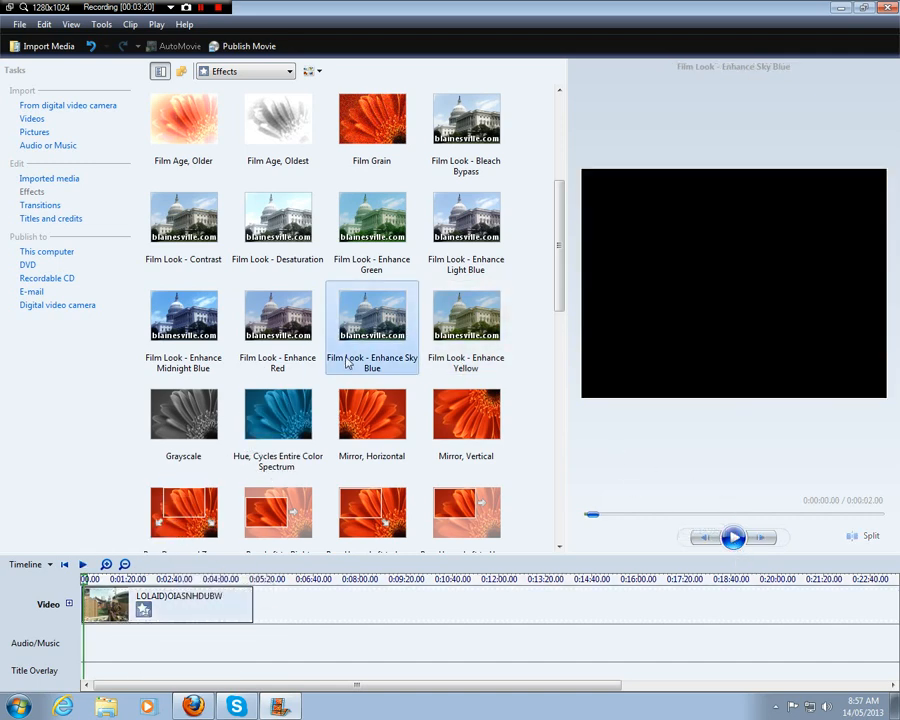
Step: Remove one duplicate Film Look - Enhance Yellow from the clip's effects list
right_click(165, 605)
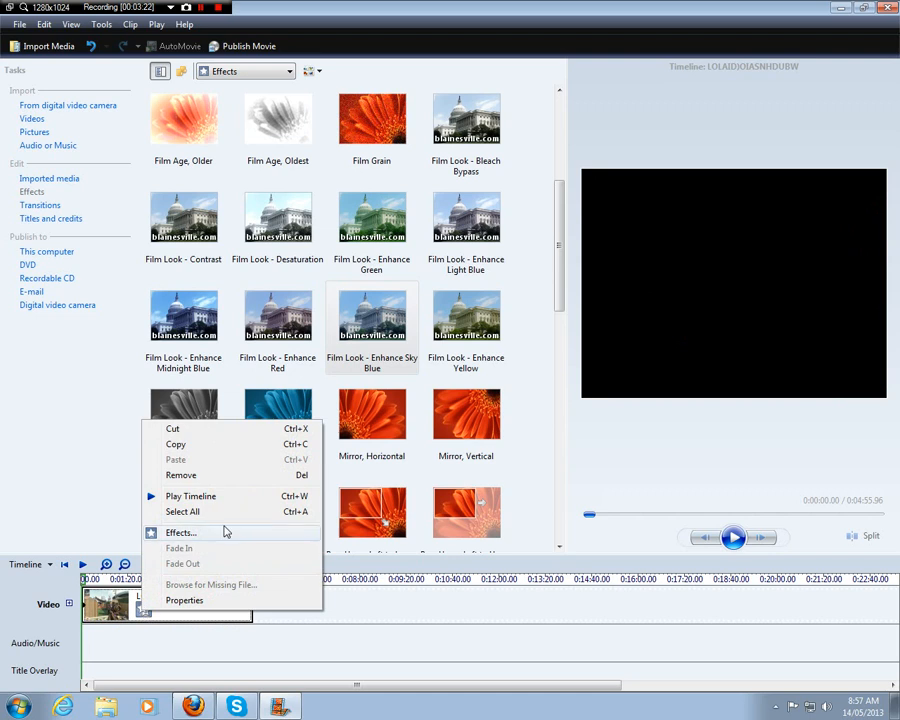
left_click(180, 532)
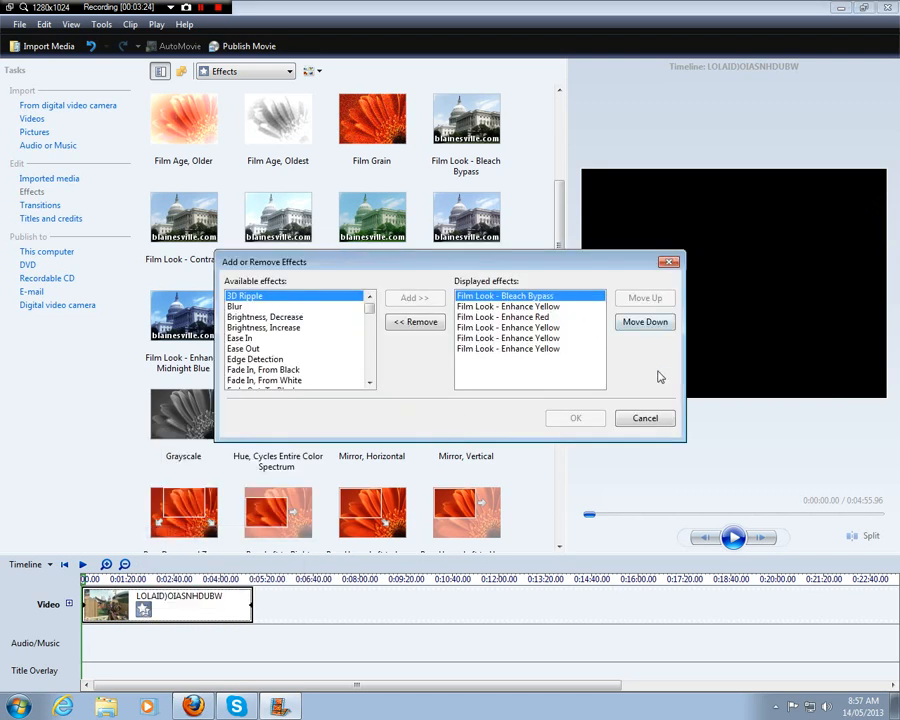
left_click(530, 327)
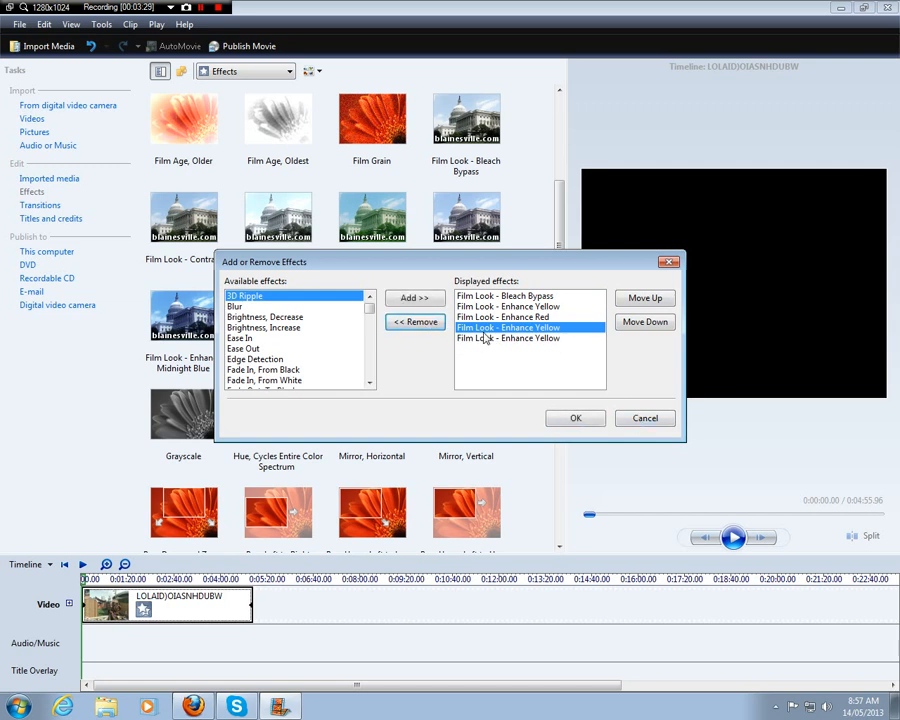
left_click(414, 321)
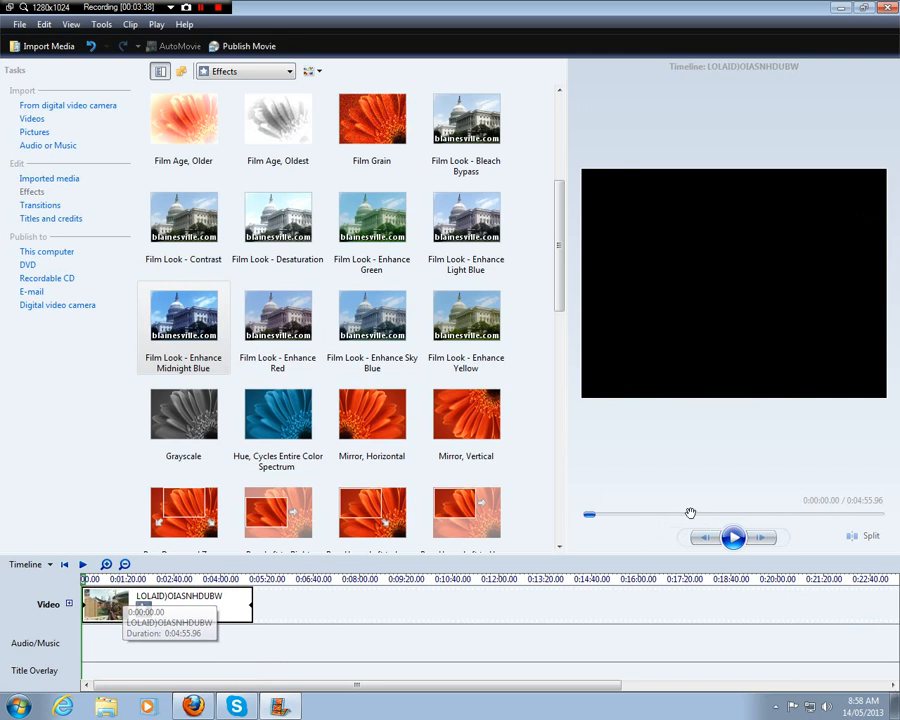
Step: Add Film Look - Enhance Green and Desaturation to the clip and preview the washed-out result
left_click(733, 538)
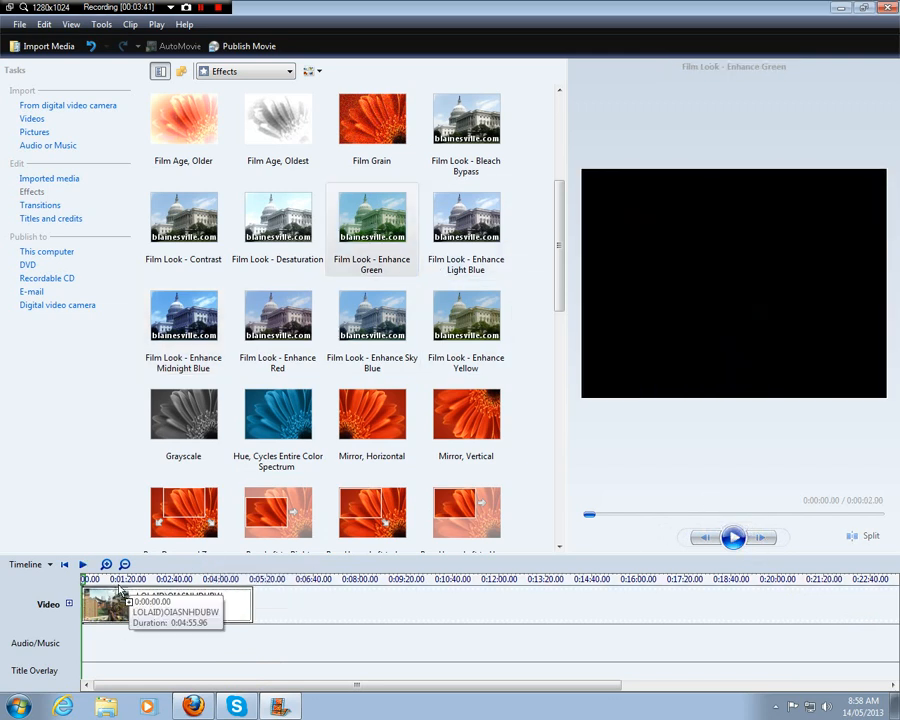
left_click(733, 538)
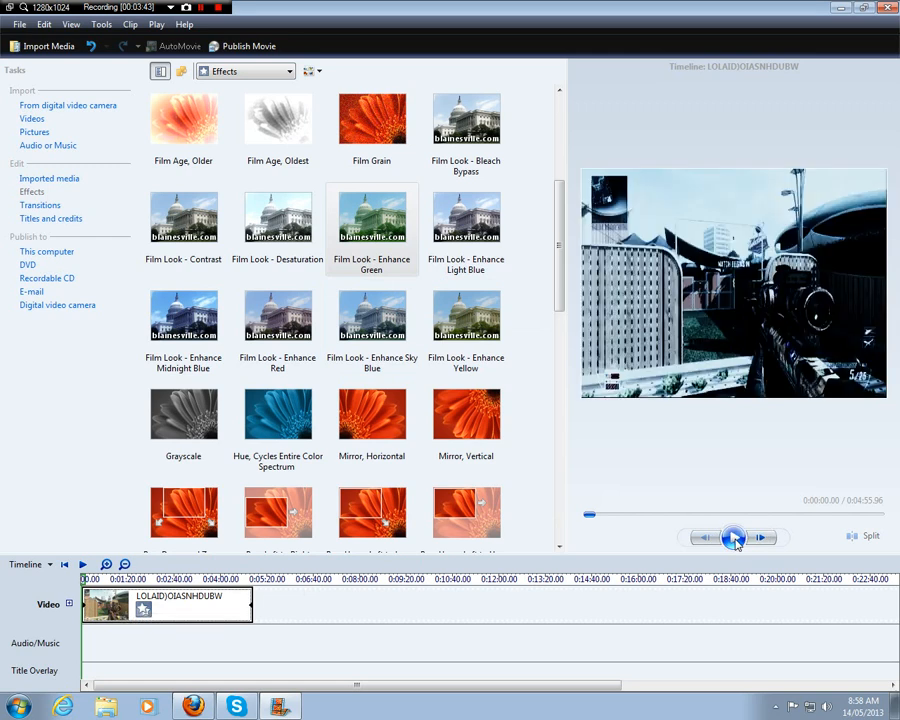
left_click(733, 537)
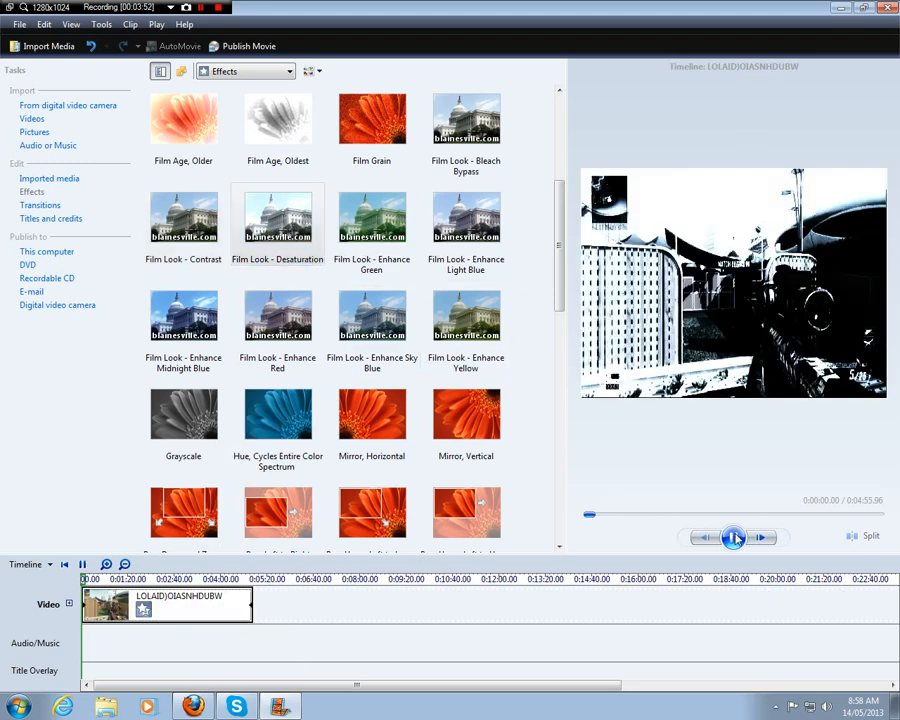
left_click(732, 538)
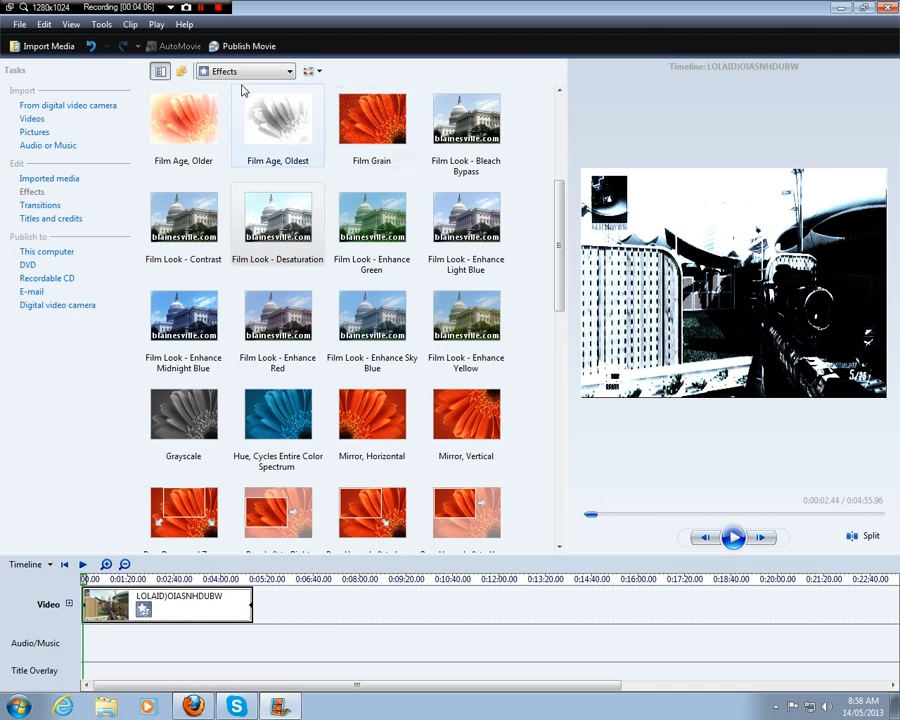
Step: Place the green Untitled clip after the gameplay clip and stretch it to about 17 minutes
left_click(243, 71)
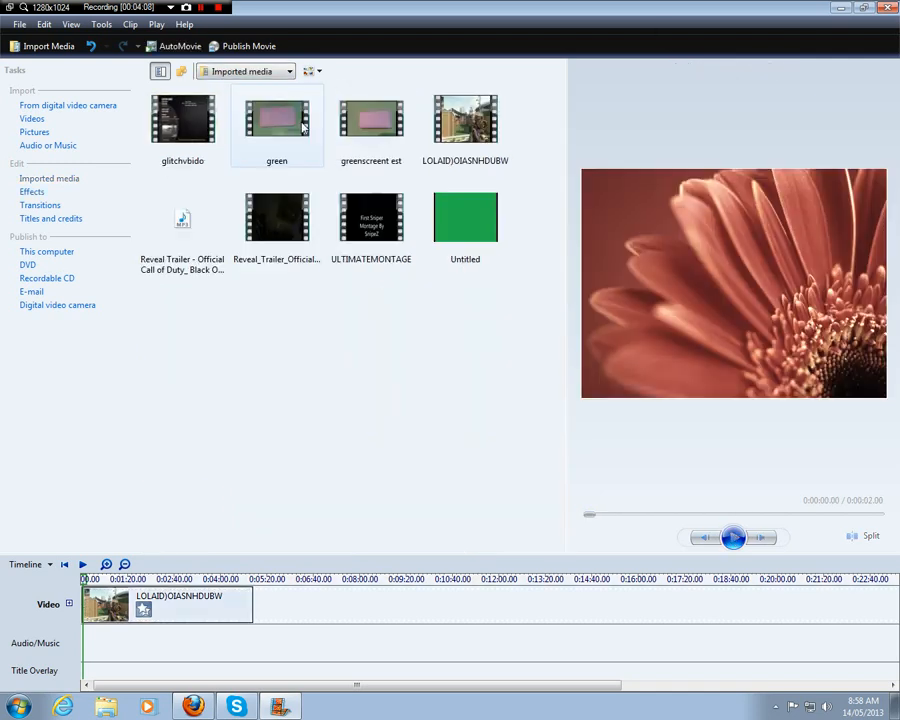
left_click(465, 217)
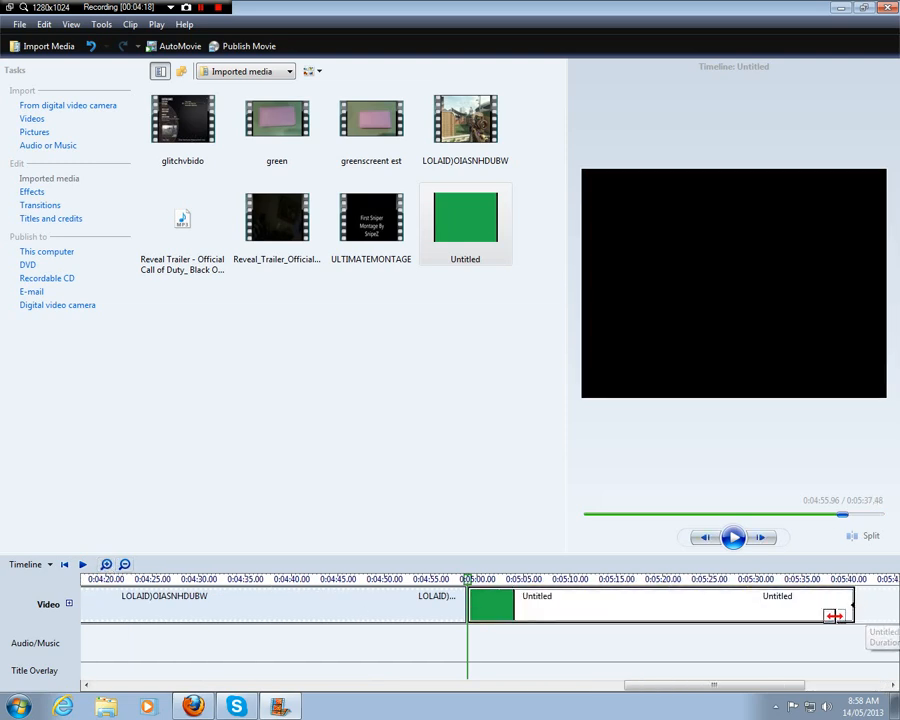
left_click(125, 564)
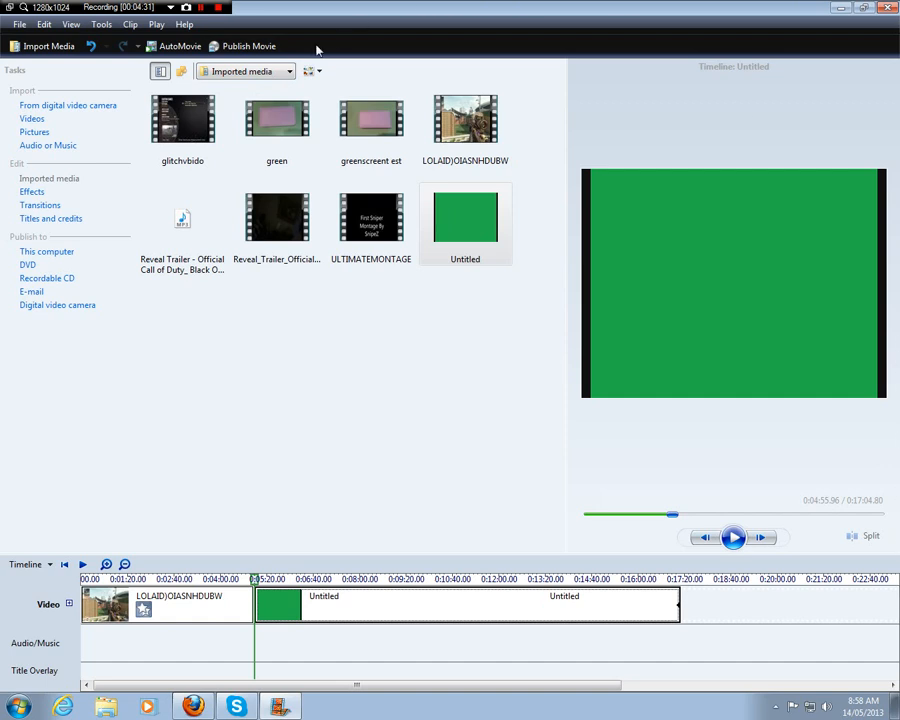
Step: Join the gameplay and green clips with Compositing (A add B), then preview the green tint
left_click(245, 71)
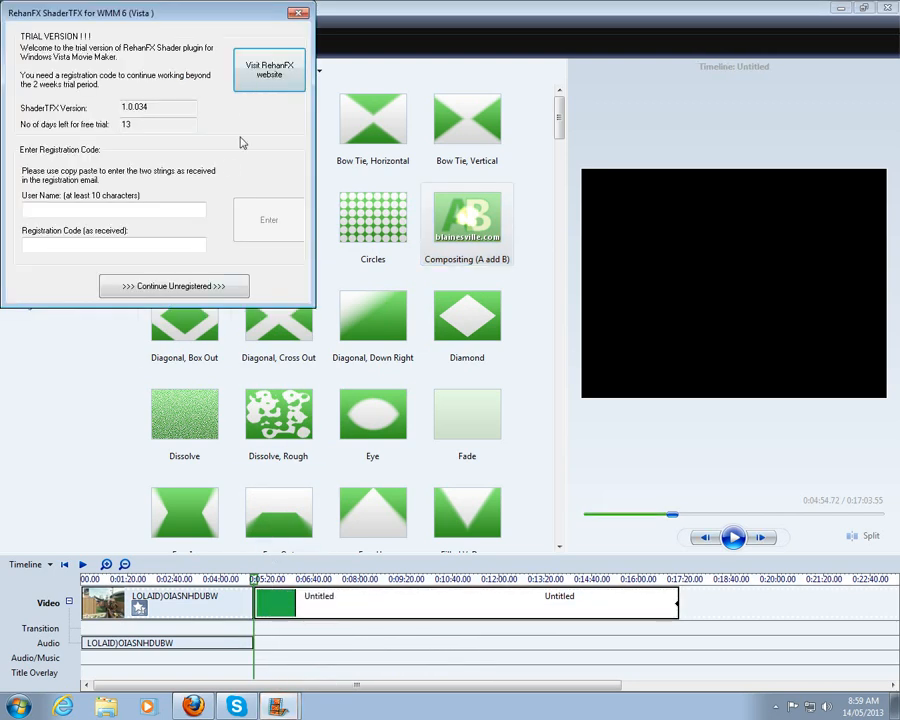
left_click(298, 12)
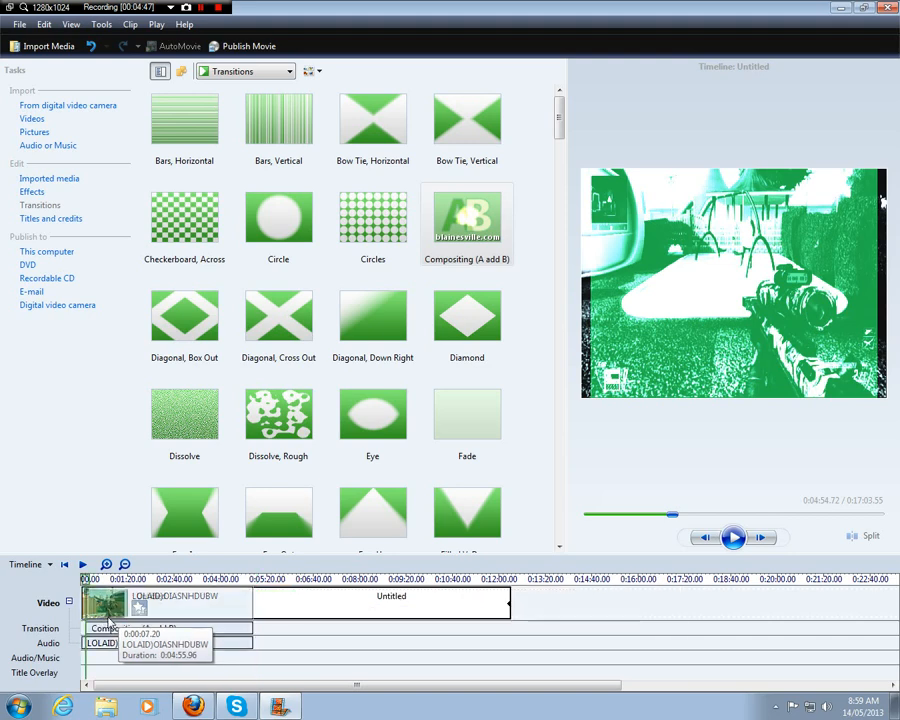
left_click(733, 537)
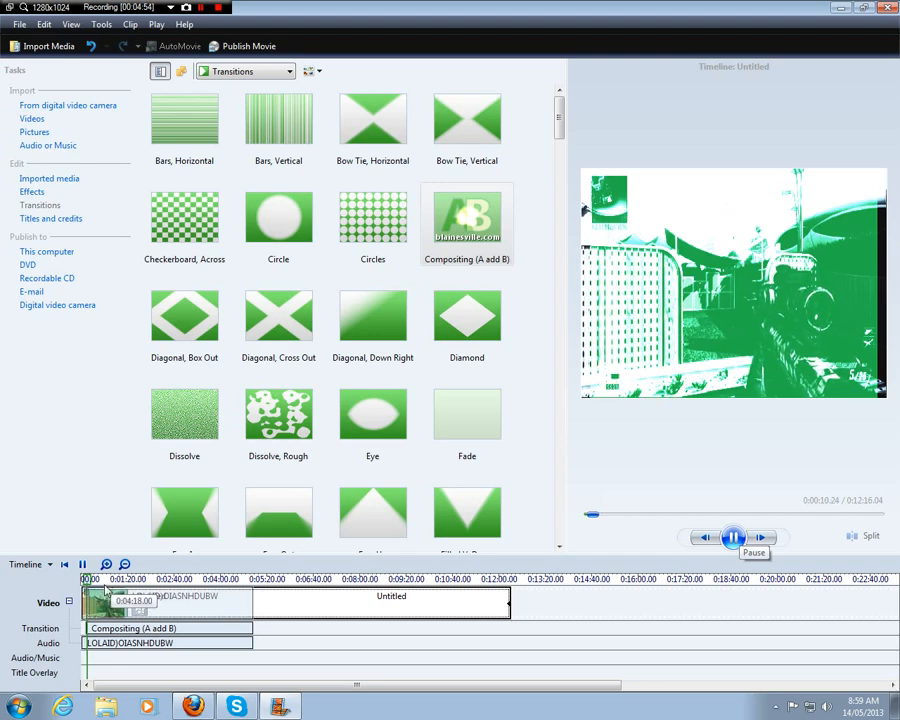
left_click(733, 537)
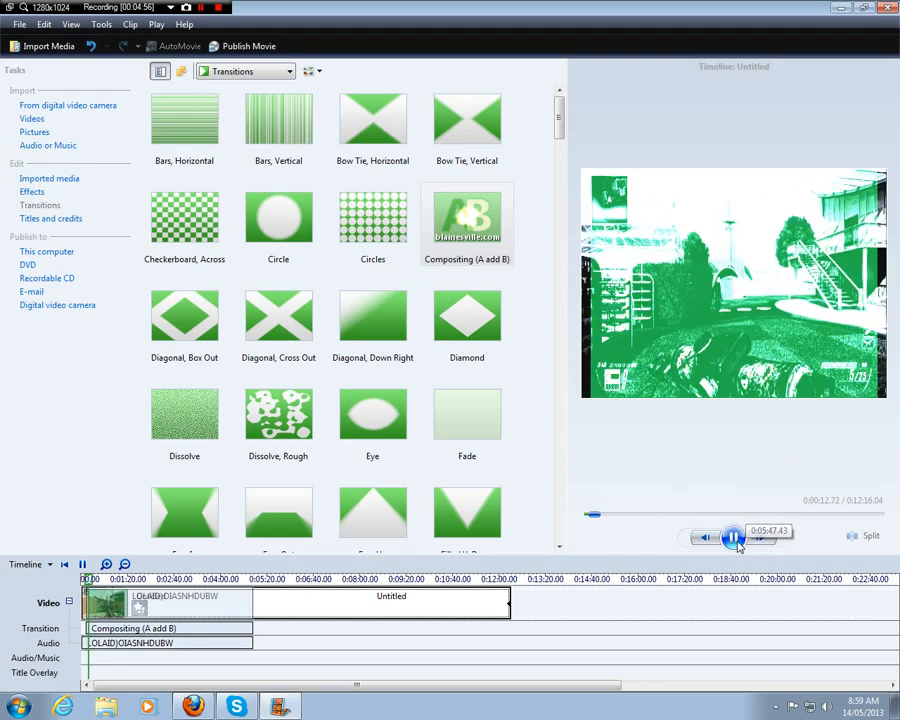
left_click(734, 537)
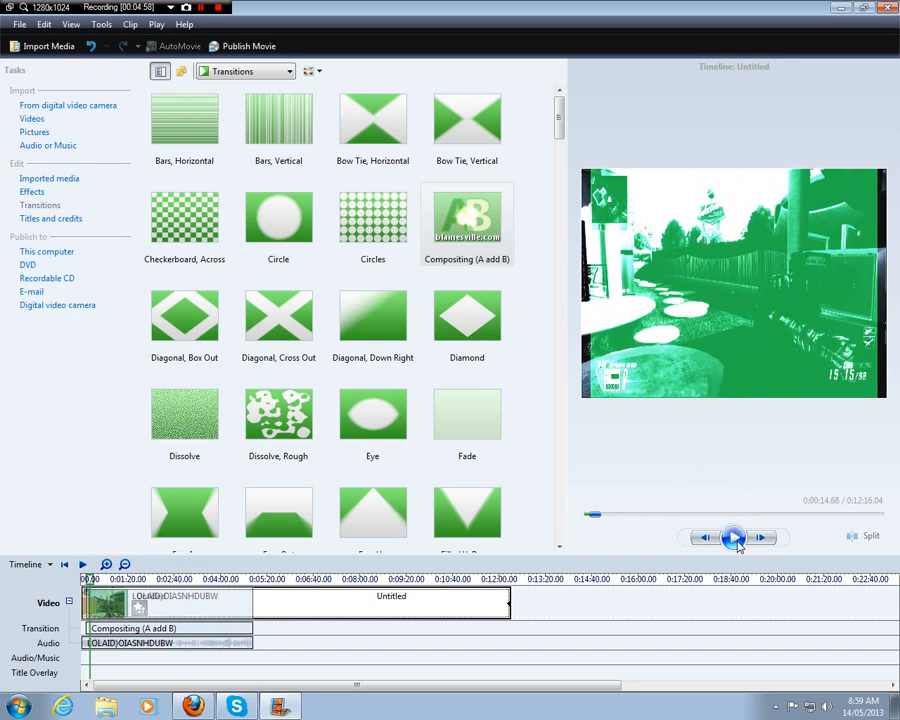
left_click(734, 537)
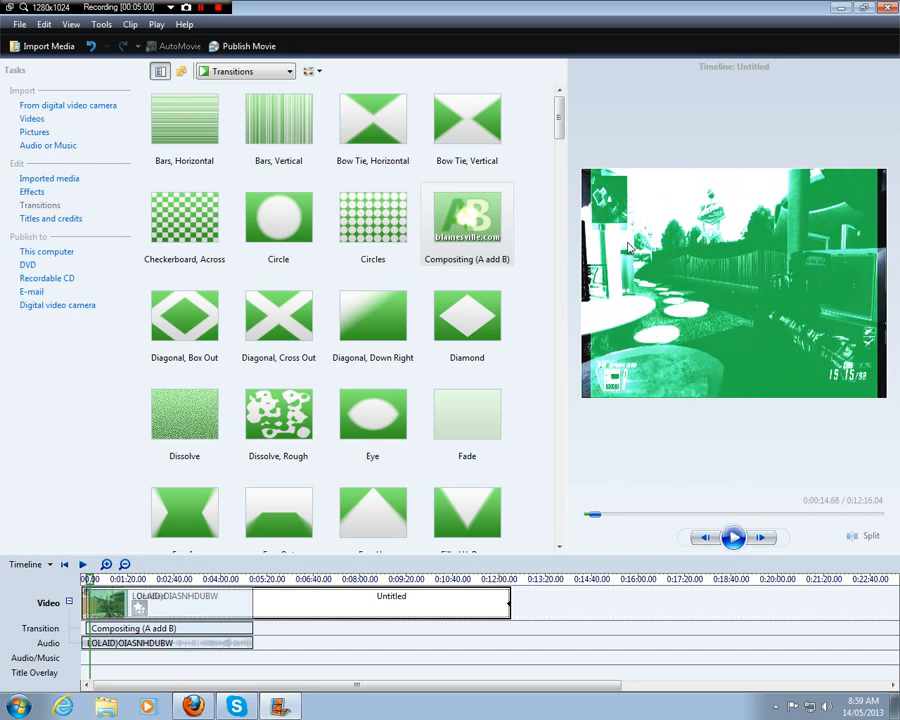
mouse_move(828, 286)
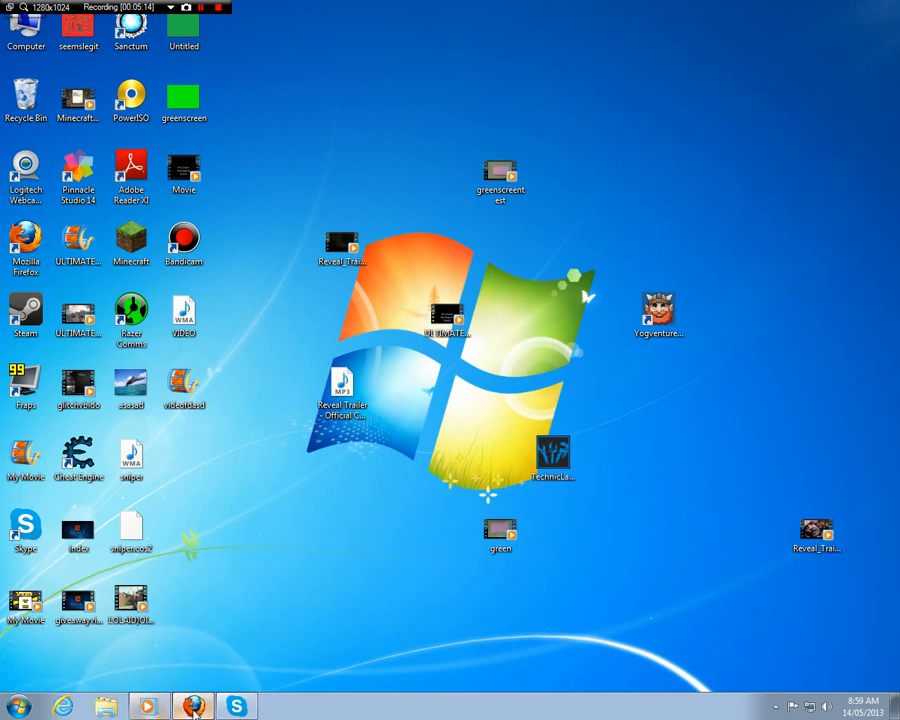
Step: Restore Firefox from the taskbar, showing the Delta Search new-tab page
left_click(193, 707)
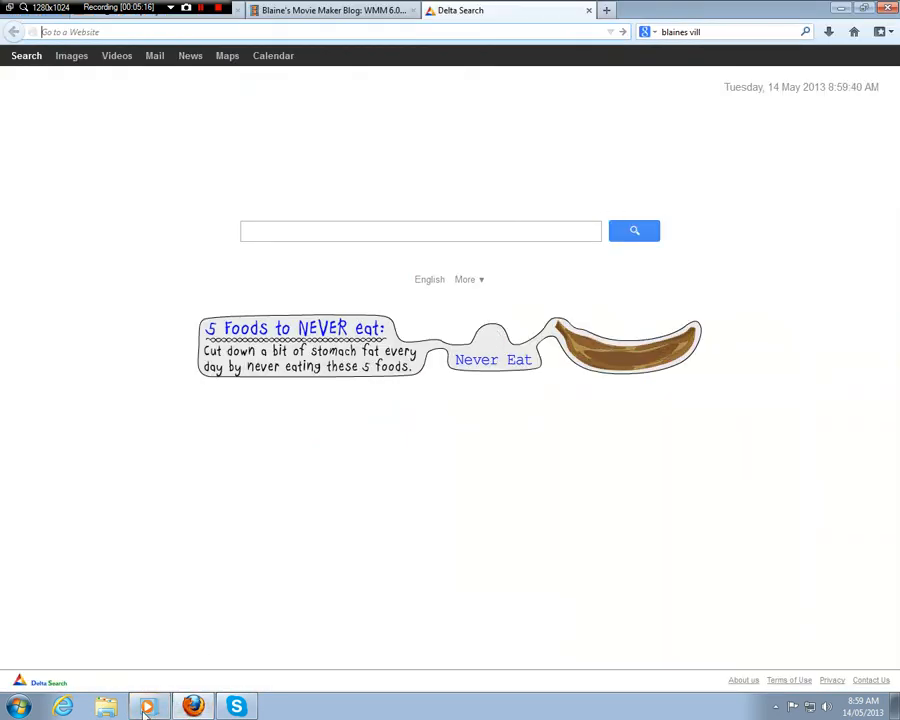